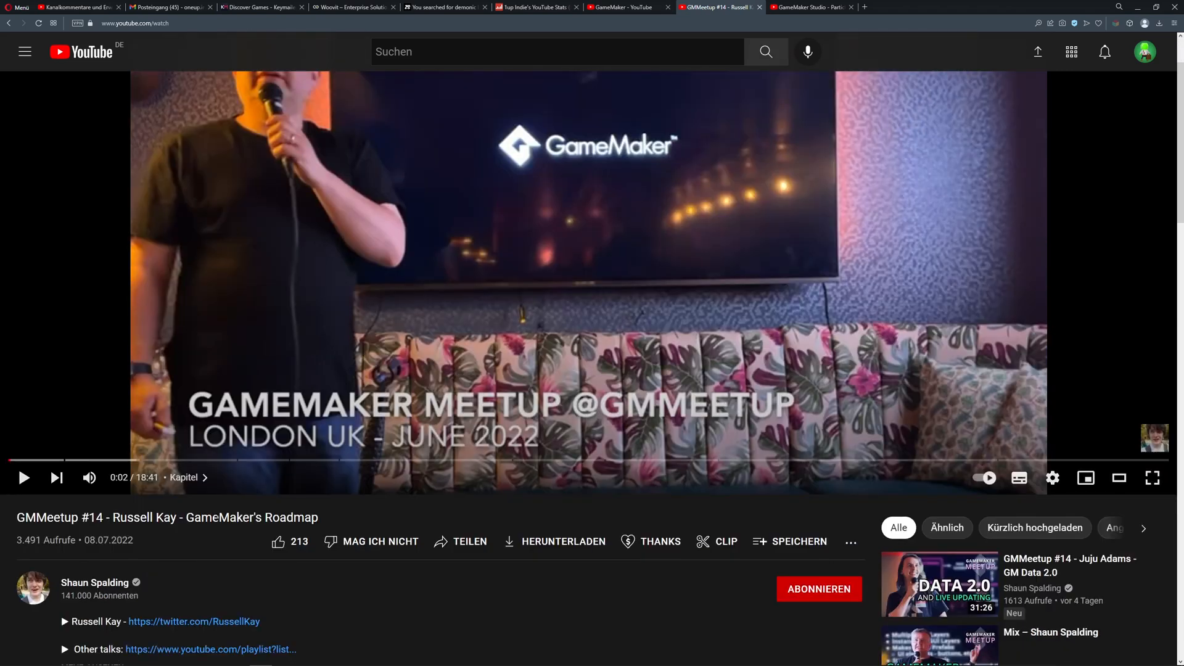
# Select 'GameMaker's Roadmap' in the title and check the GameMaker channel's videos before returning to the talk
pyautogui.doubleClick(252, 516)
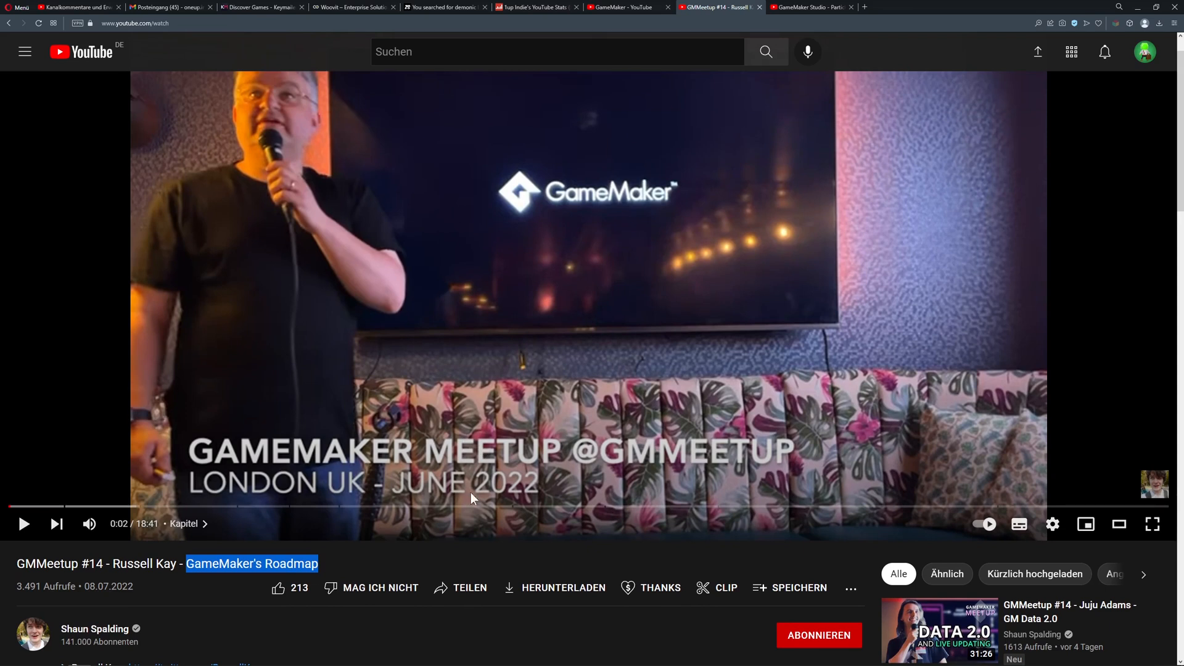
pyautogui.moveTo(435, 569)
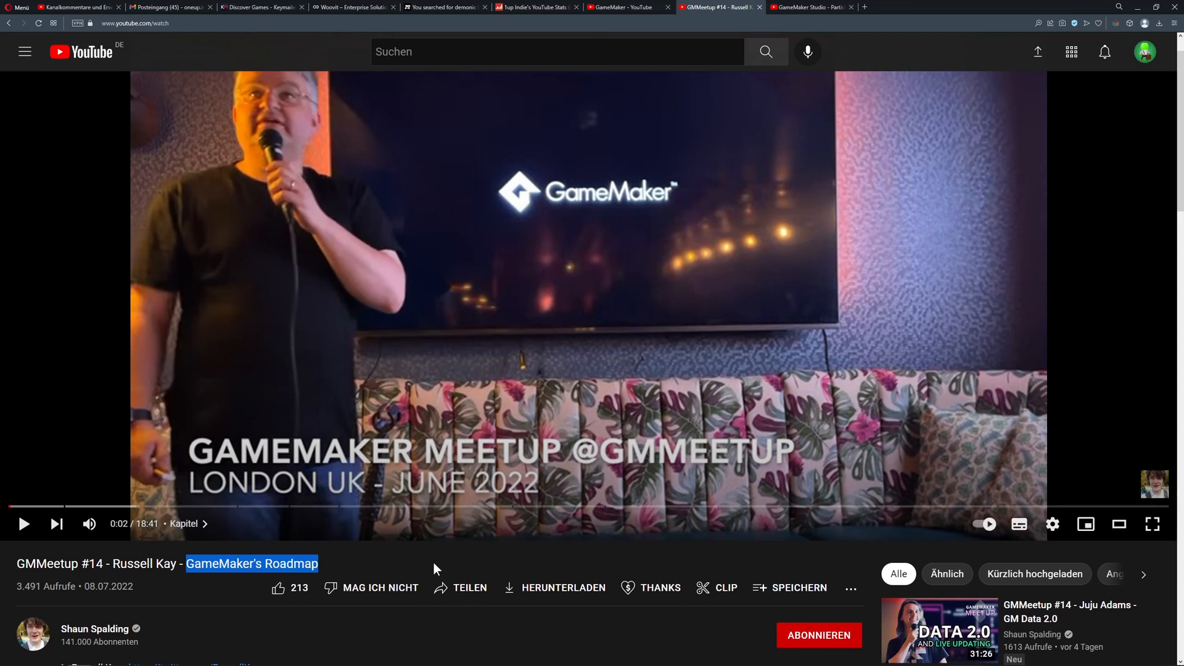
pyautogui.moveTo(348, 566)
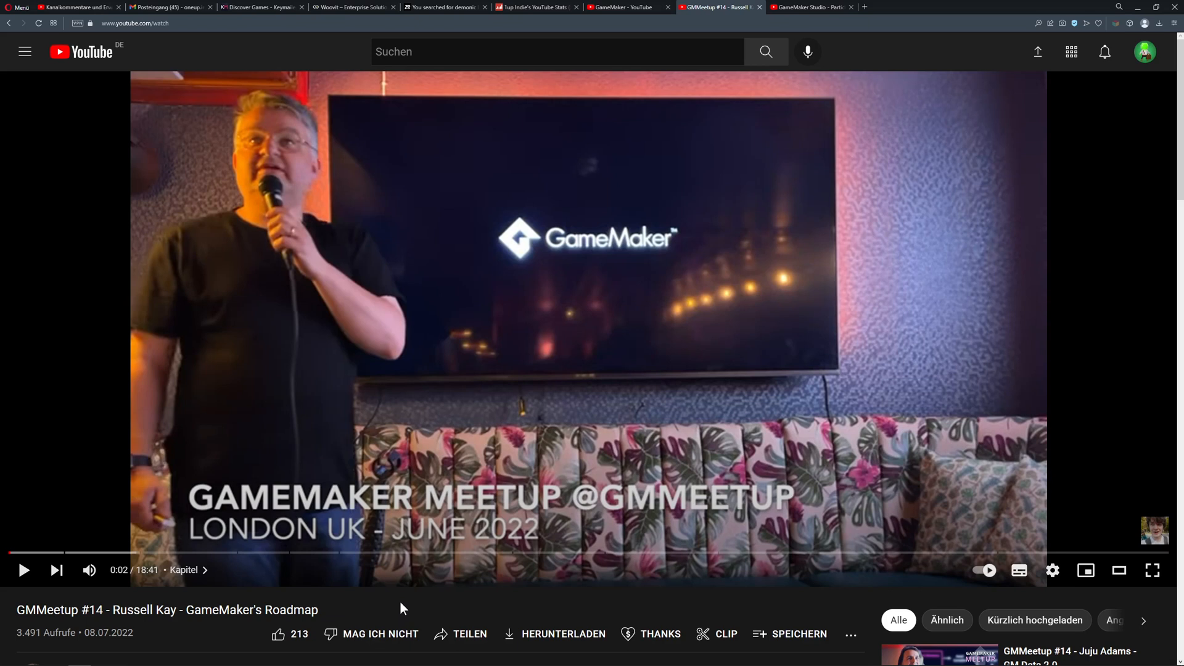
pyautogui.moveTo(335, 317)
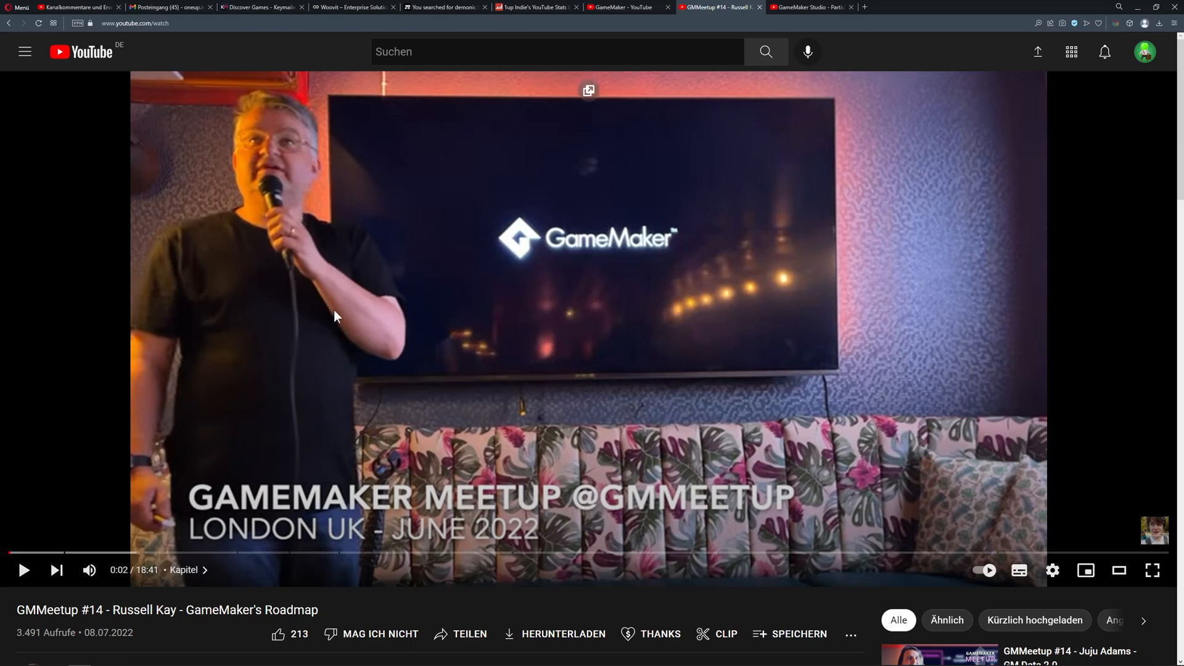
pyautogui.moveTo(349, 307)
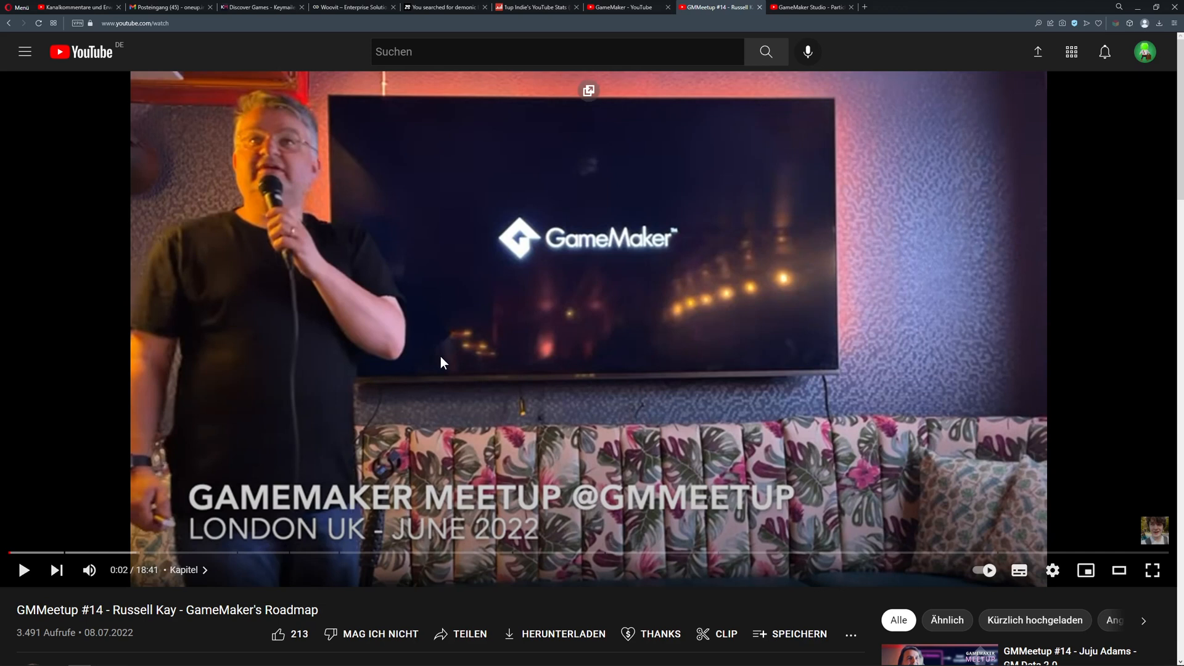
pyautogui.moveTo(414, 260)
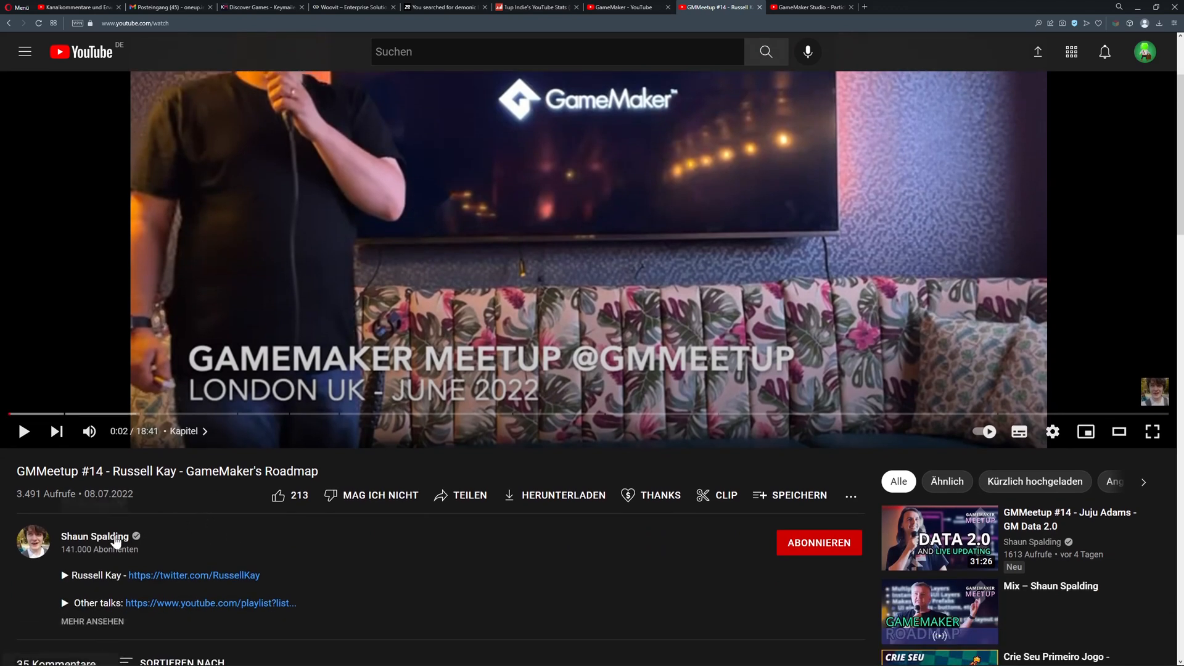
pyautogui.moveTo(143, 534)
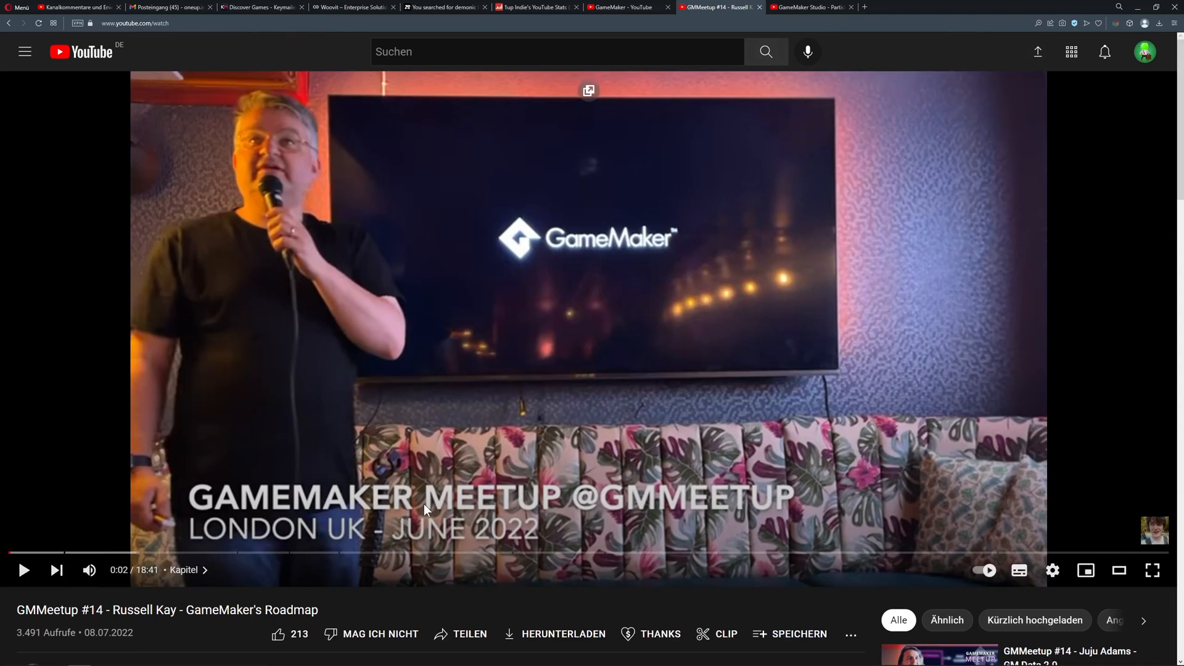
pyautogui.click(624, 8)
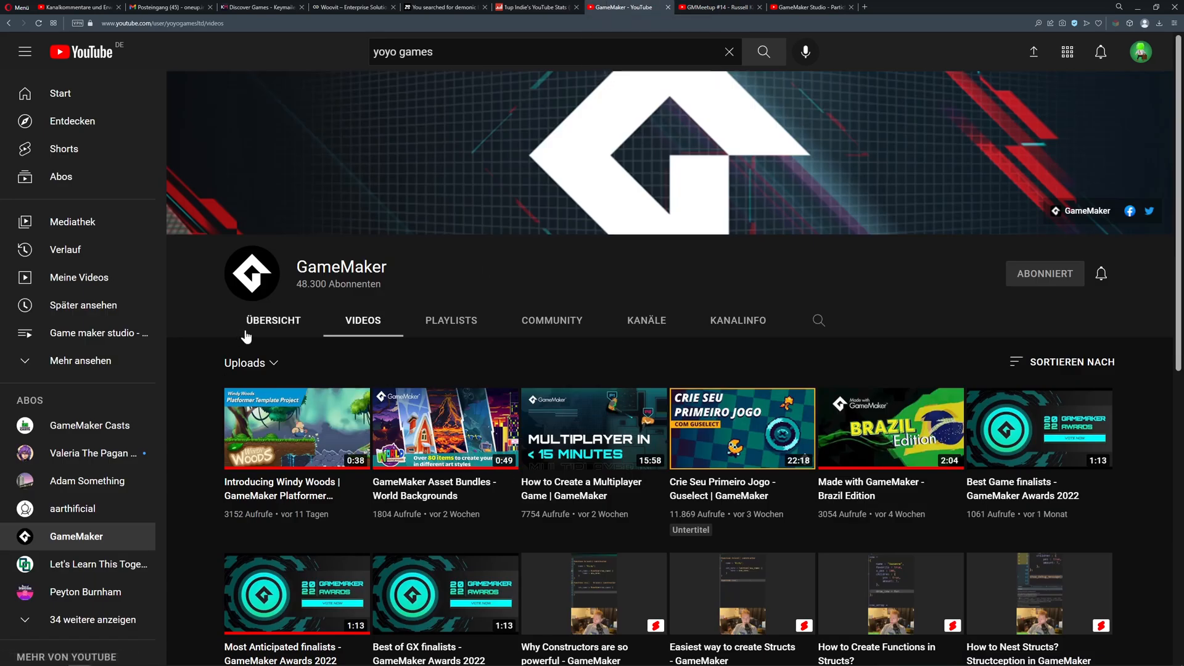
pyautogui.click(716, 7)
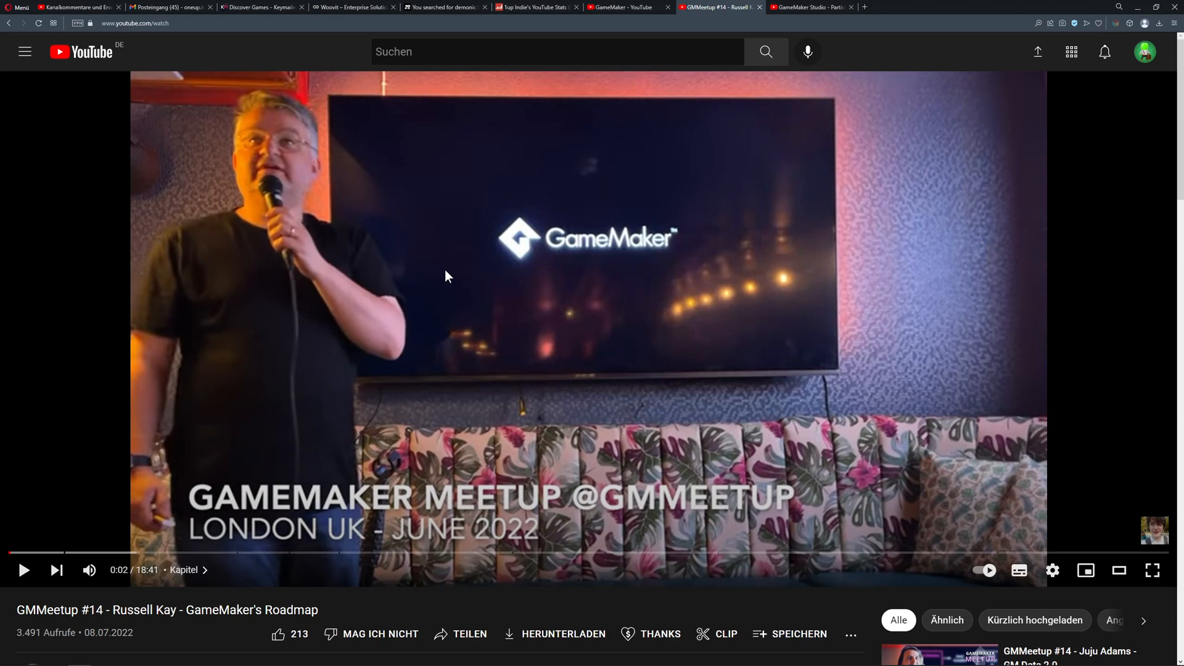
pyautogui.moveTo(444, 372)
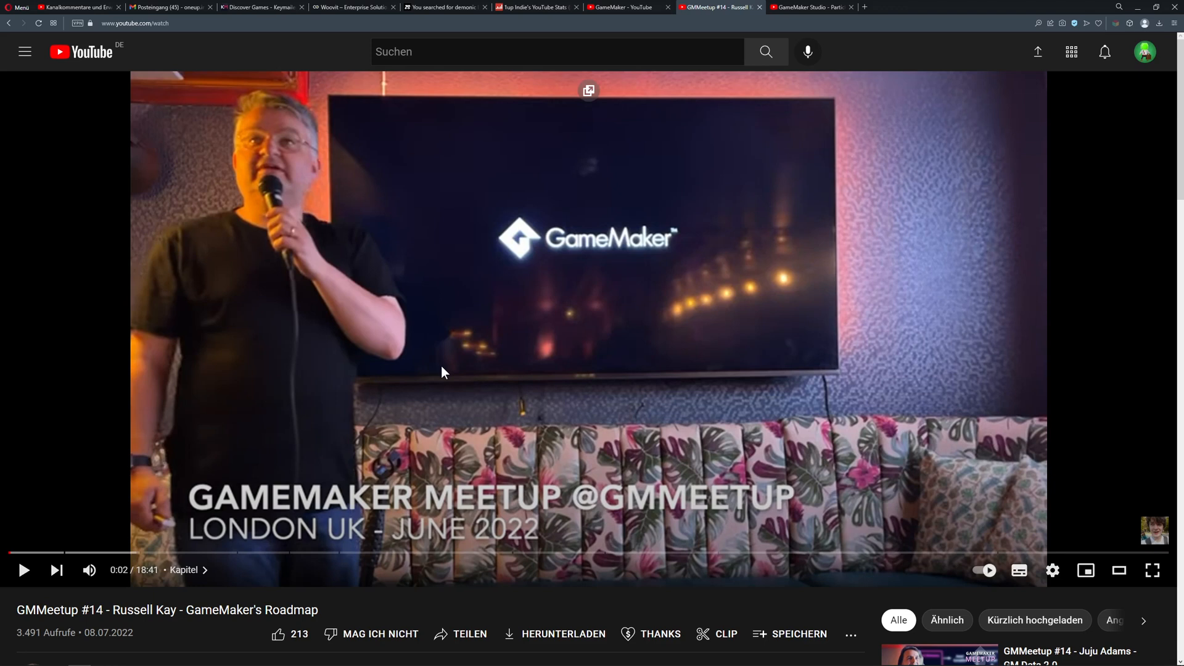
pyautogui.moveTo(484, 324)
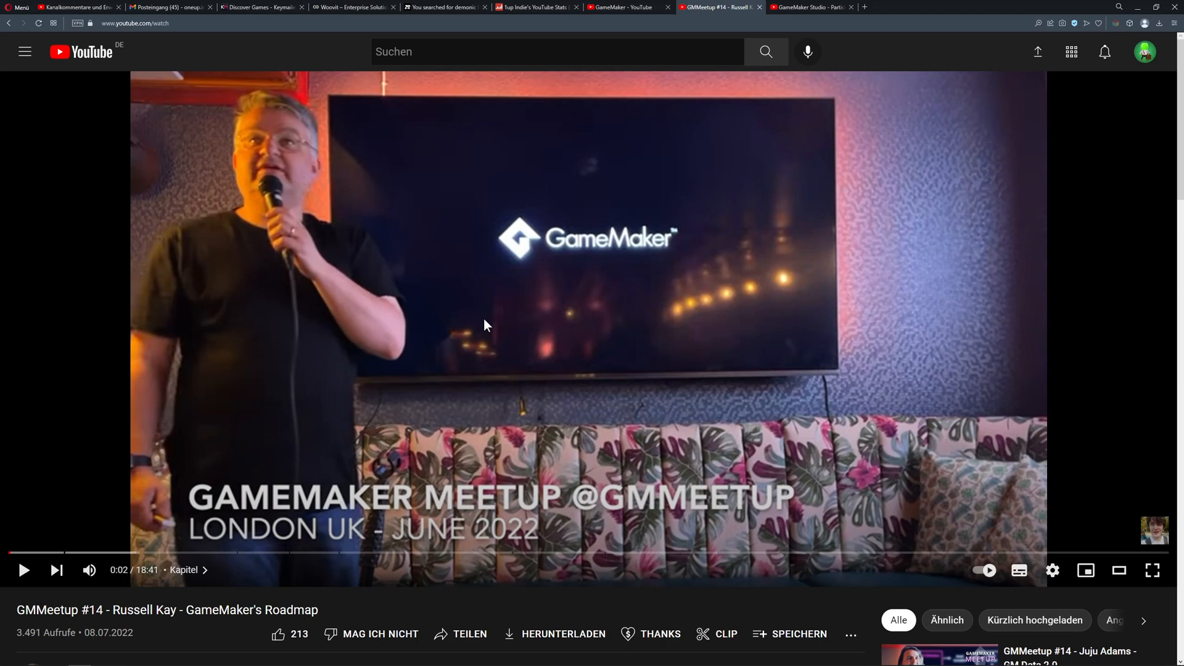
pyautogui.moveTo(1125, 203)
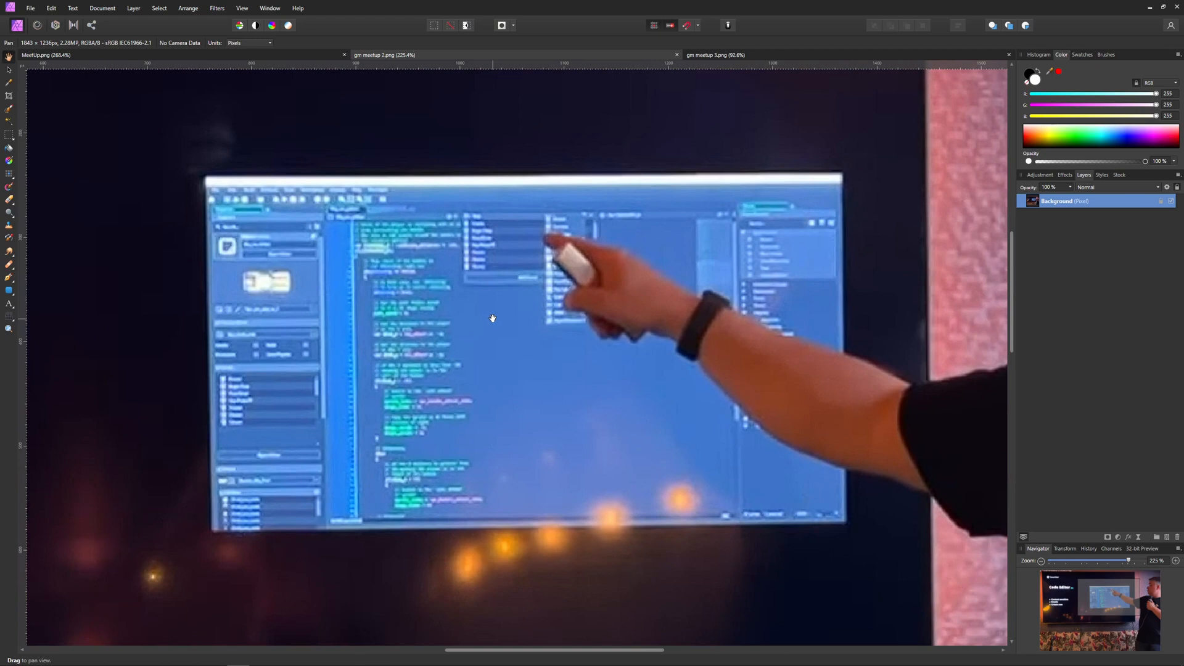
pyautogui.moveTo(558, 301)
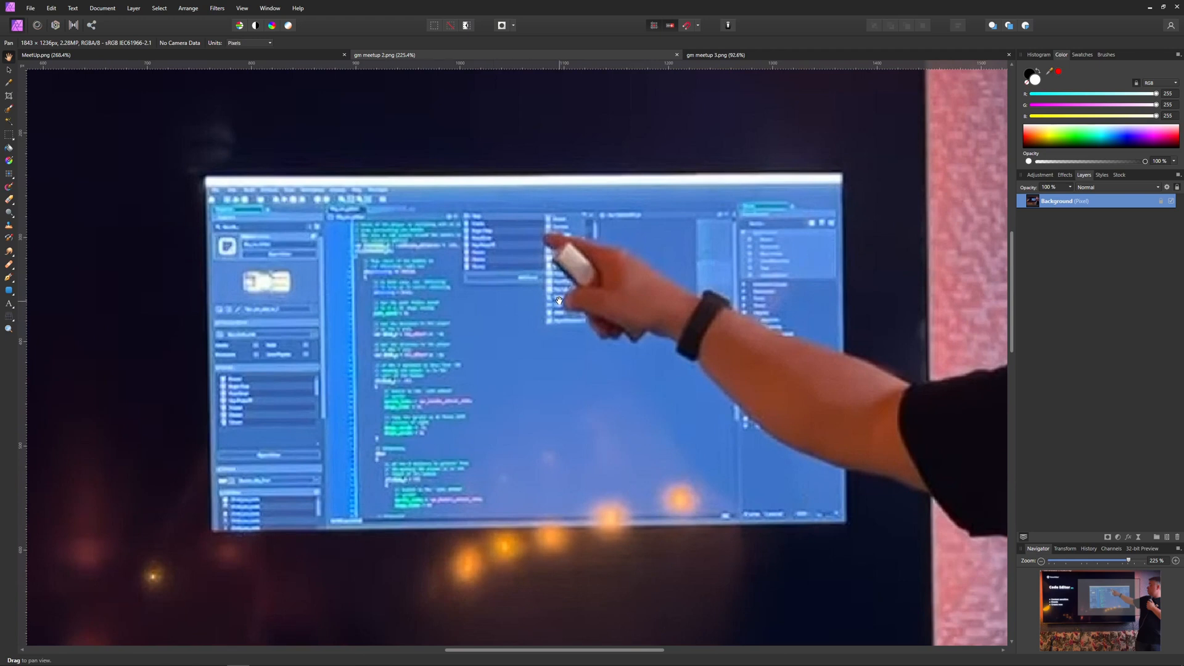
pyautogui.moveTo(570, 298)
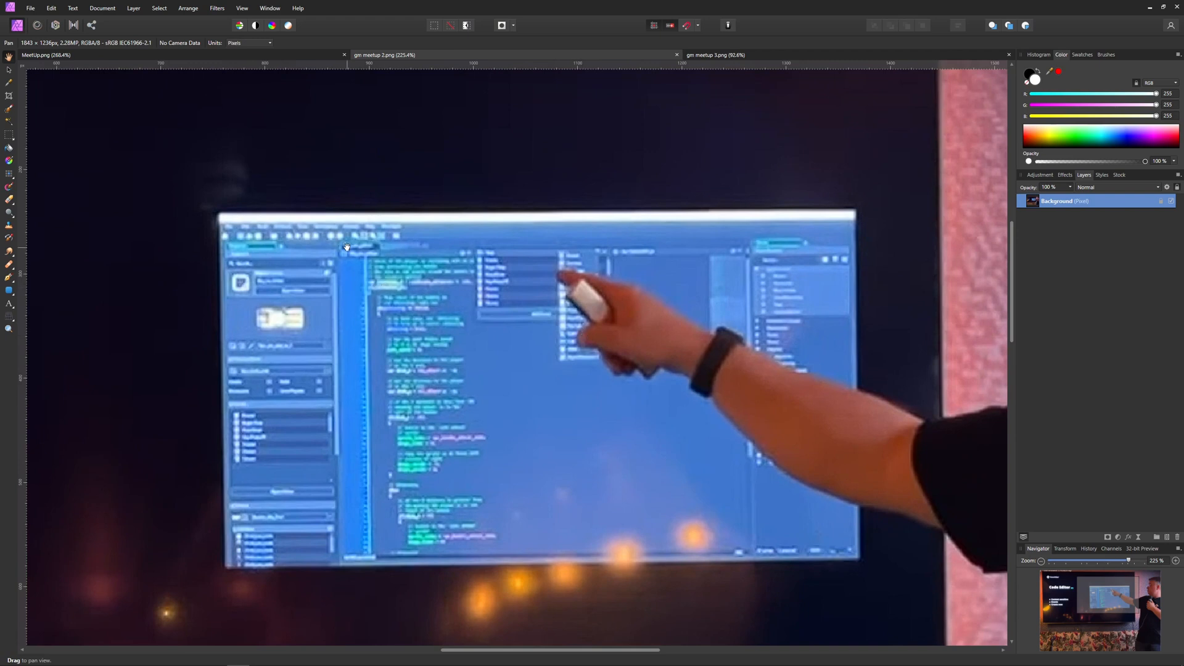
pyautogui.moveTo(412, 520)
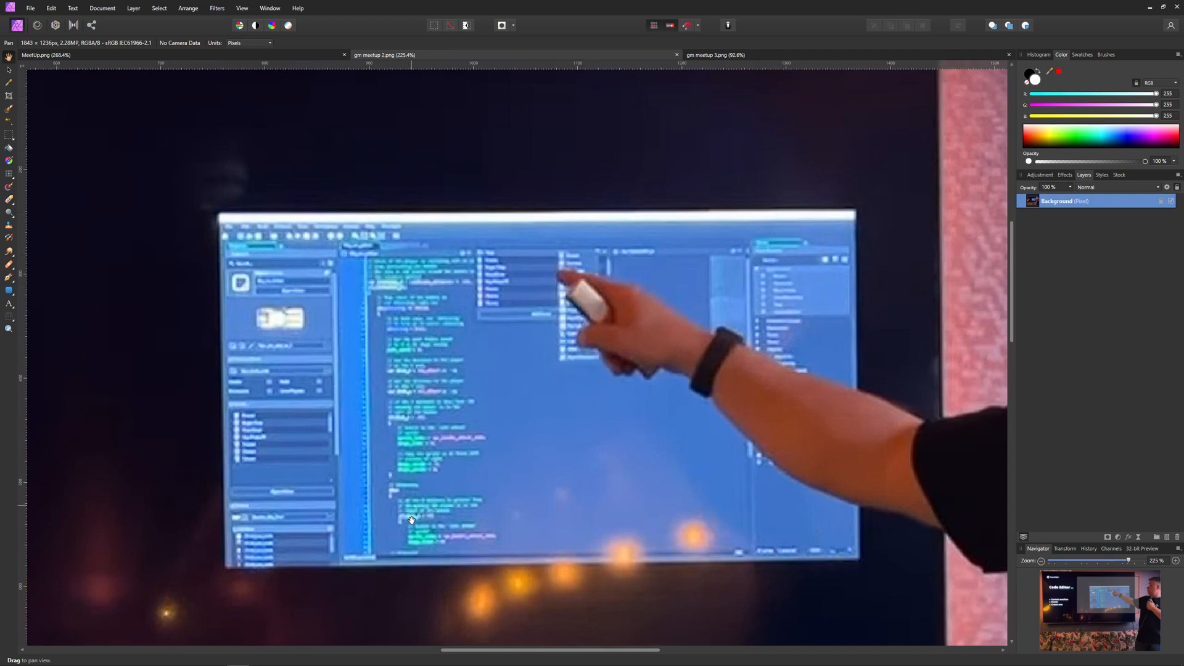
pyautogui.moveTo(685, 249)
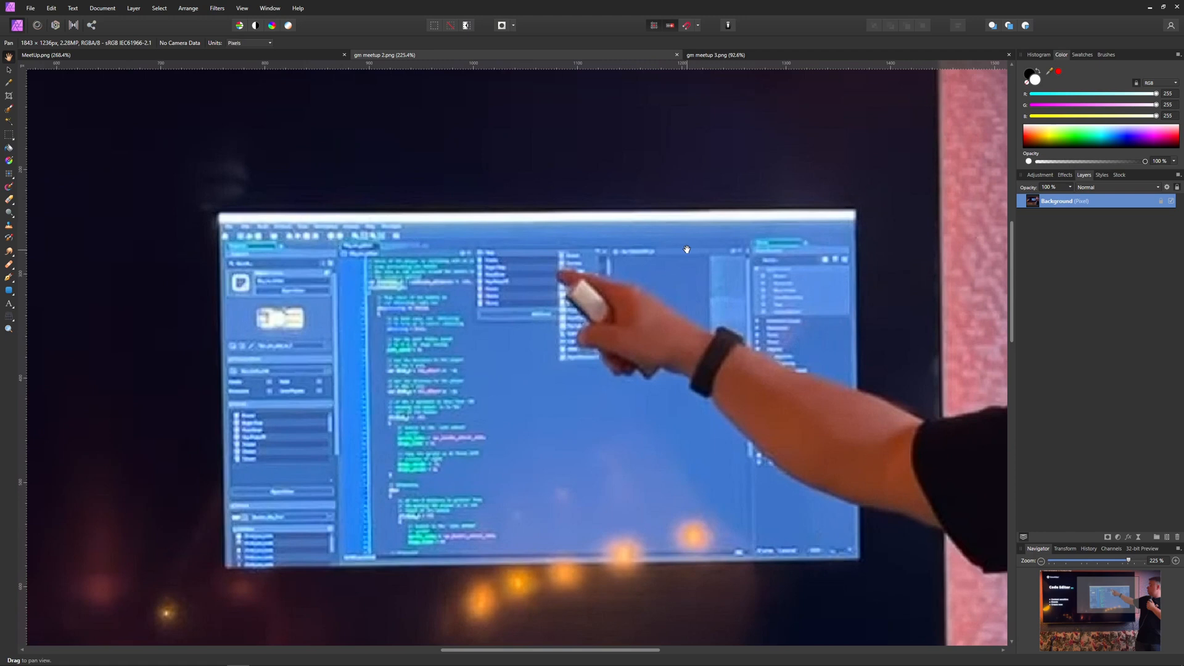
pyautogui.moveTo(600, 281)
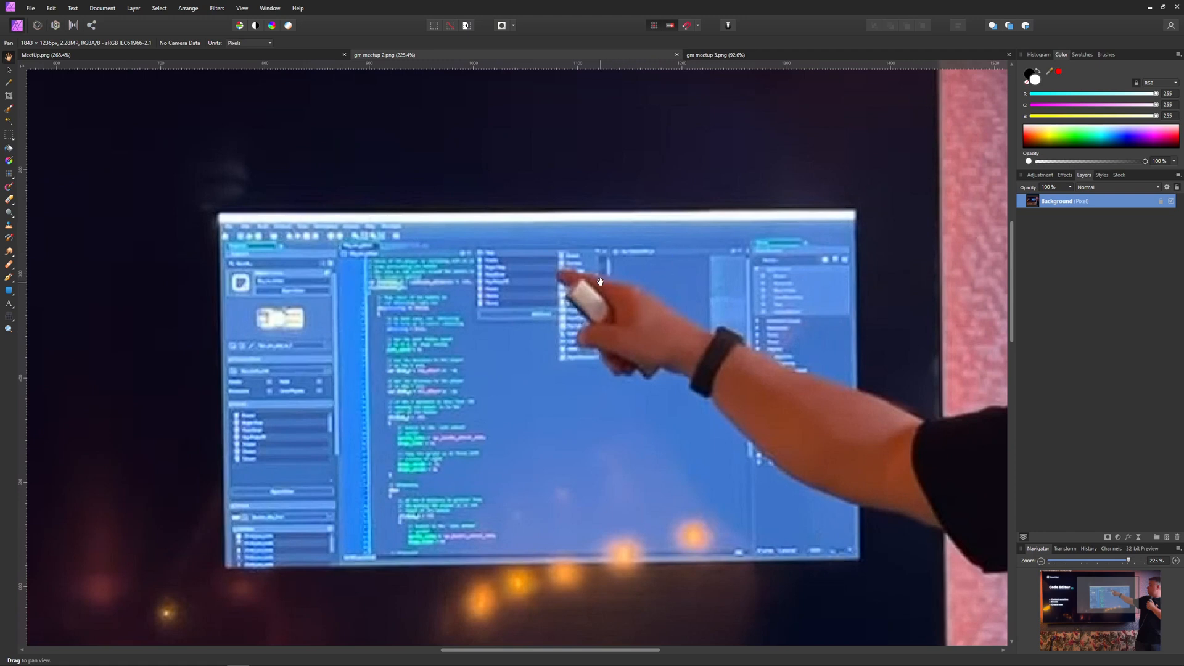
pyautogui.moveTo(365, 241)
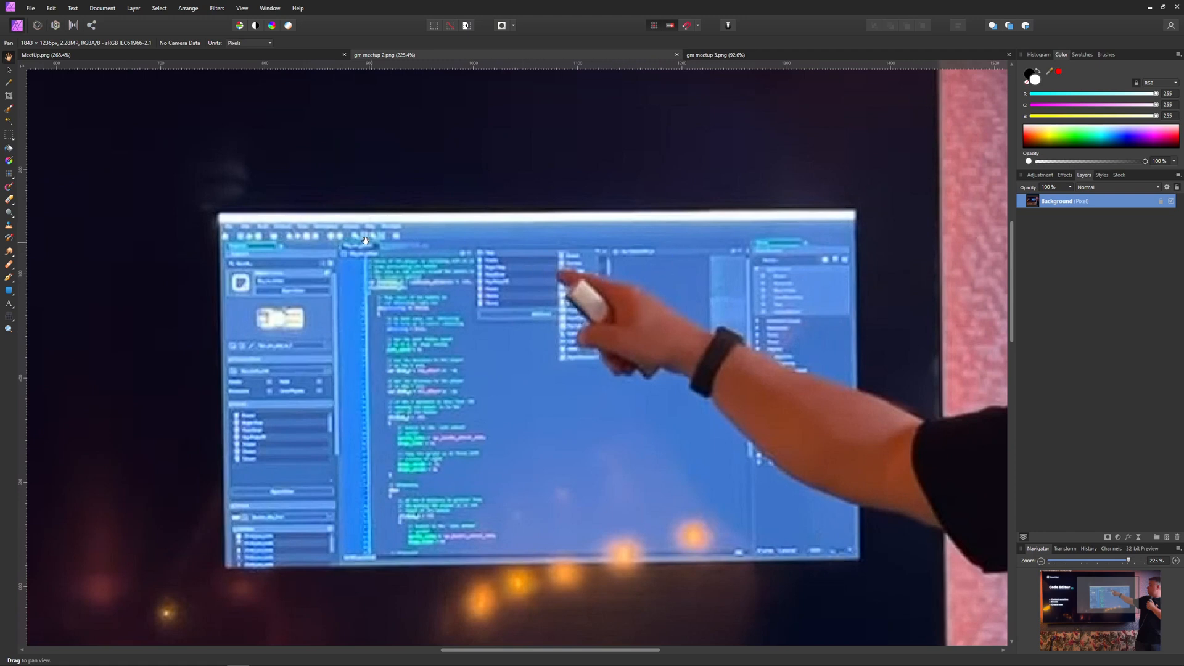
pyautogui.moveTo(541, 255)
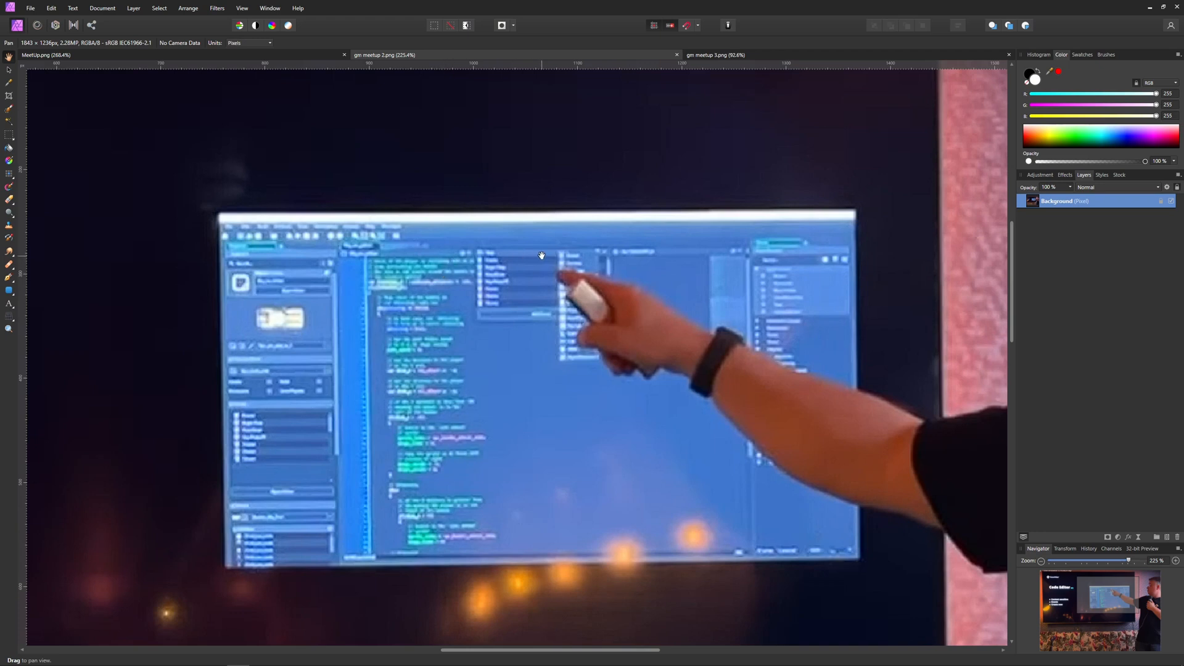
pyautogui.moveTo(395, 227)
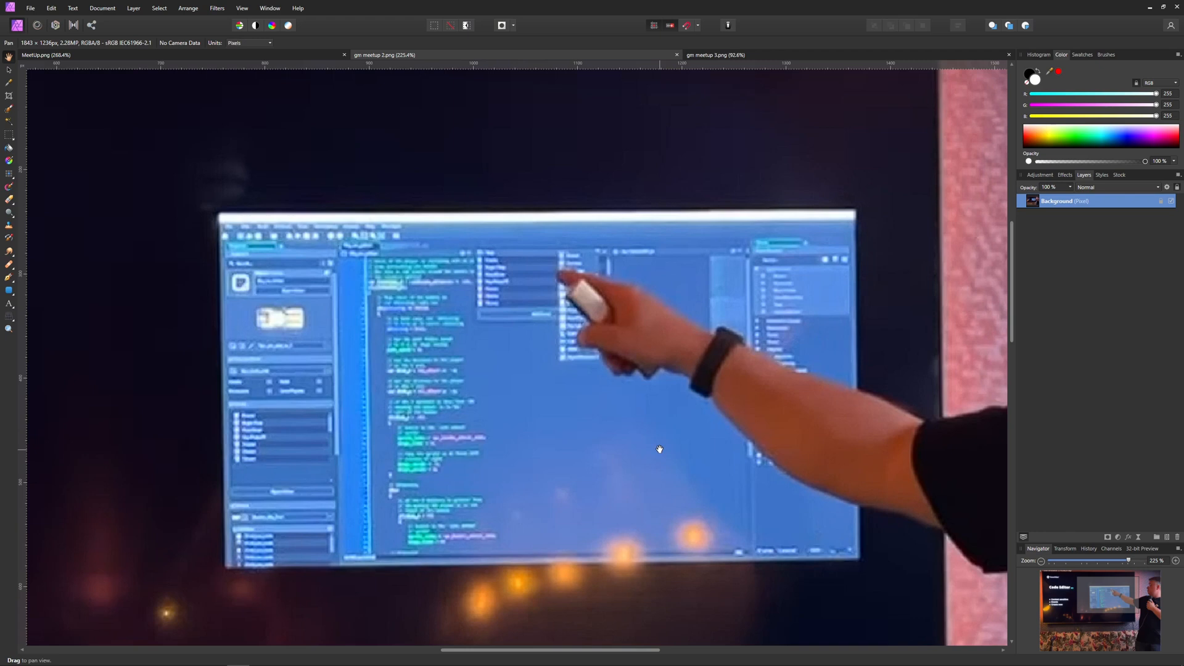
pyautogui.moveTo(491, 330)
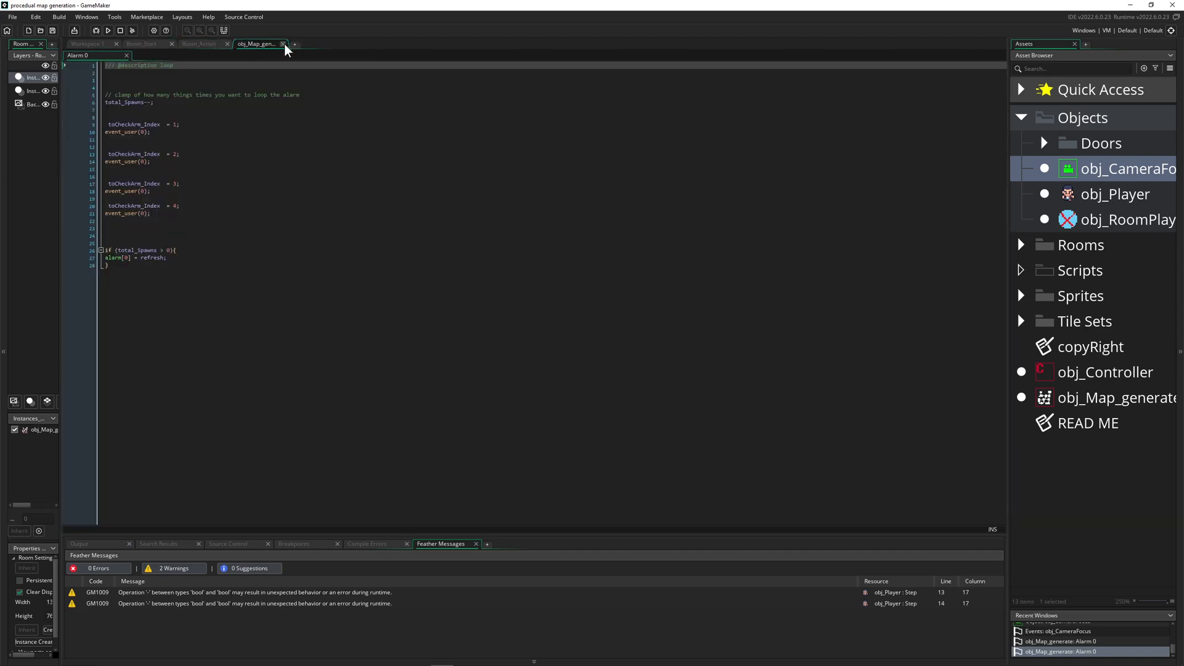
# Close the Alarm 0 code so the workspace shows obj_Map_generate's events and Create code
pyautogui.click(88, 44)
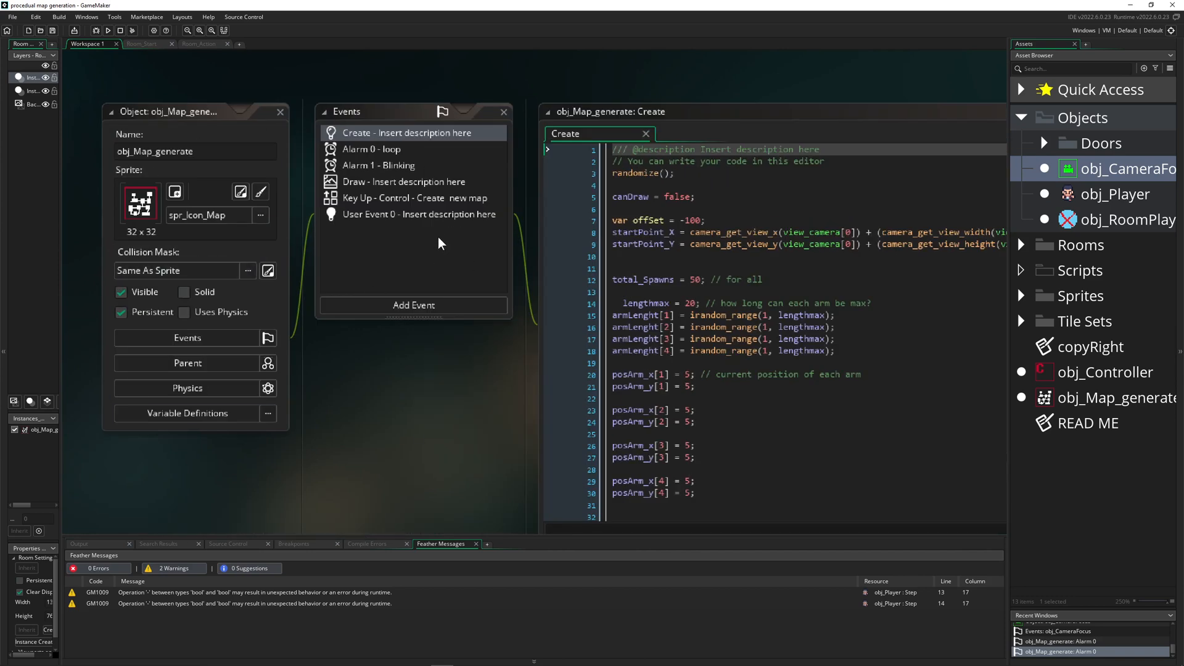
pyautogui.moveTo(499, 338)
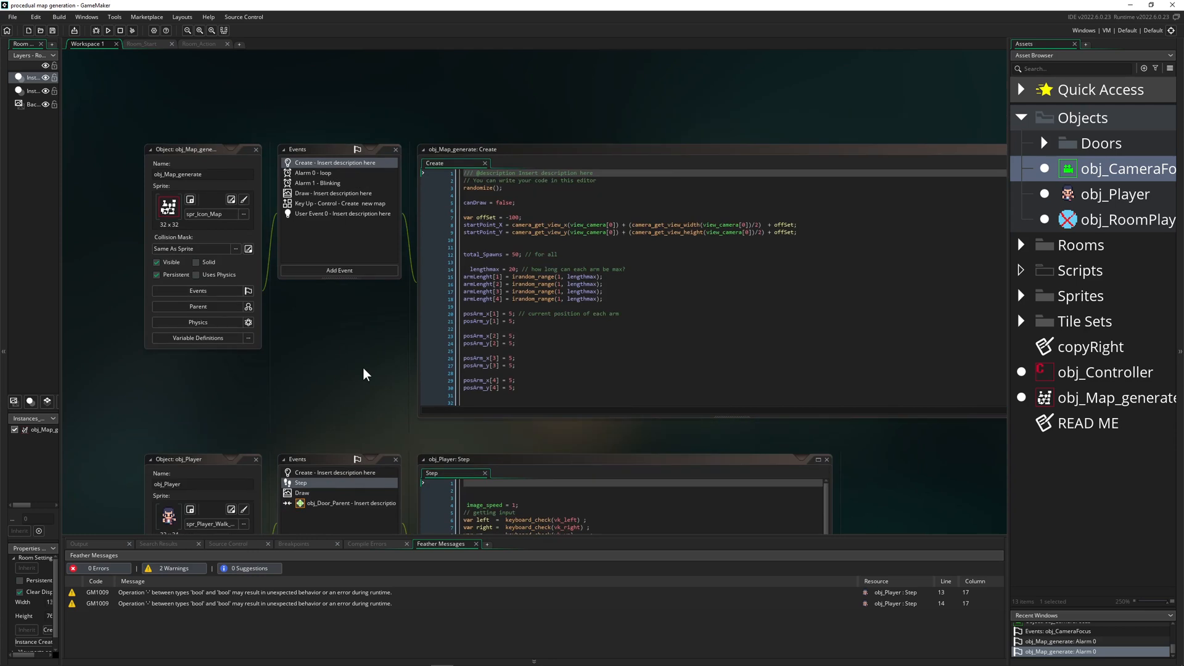
pyautogui.moveTo(388, 372)
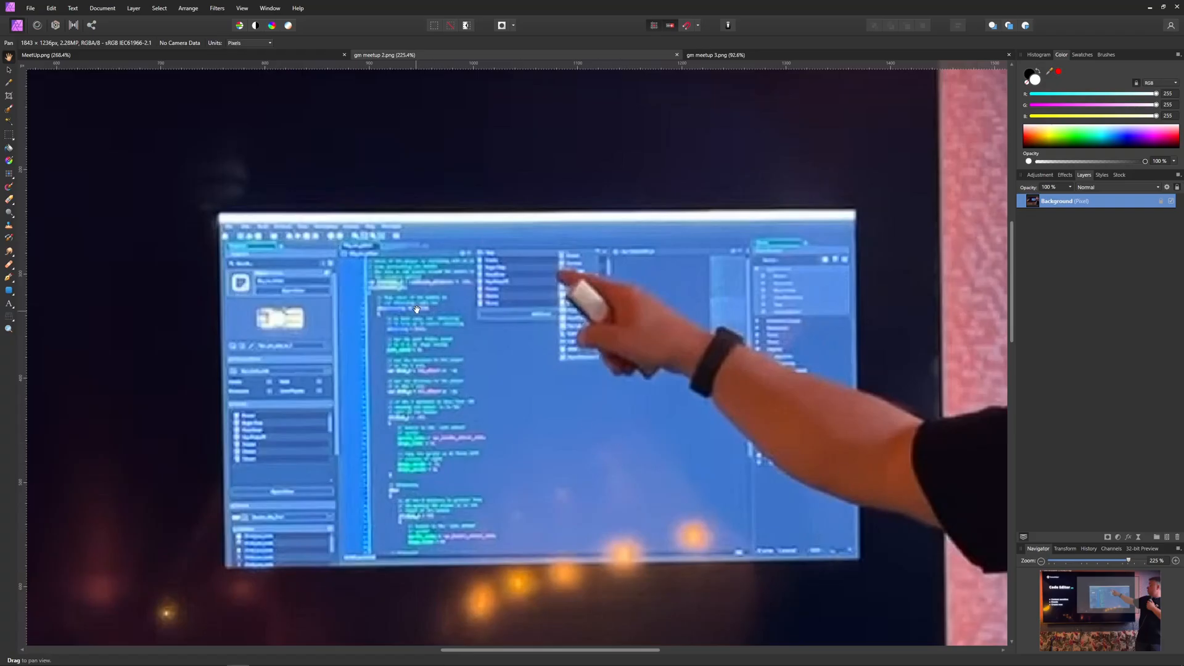
pyautogui.moveTo(400, 320)
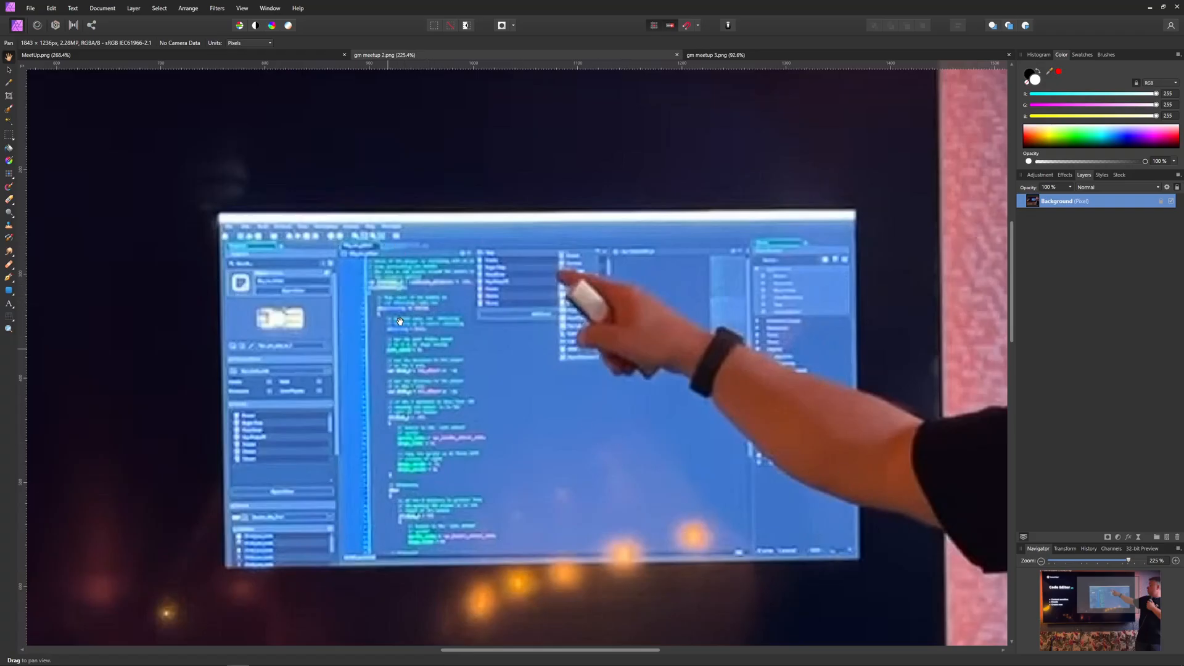
pyautogui.moveTo(468, 307)
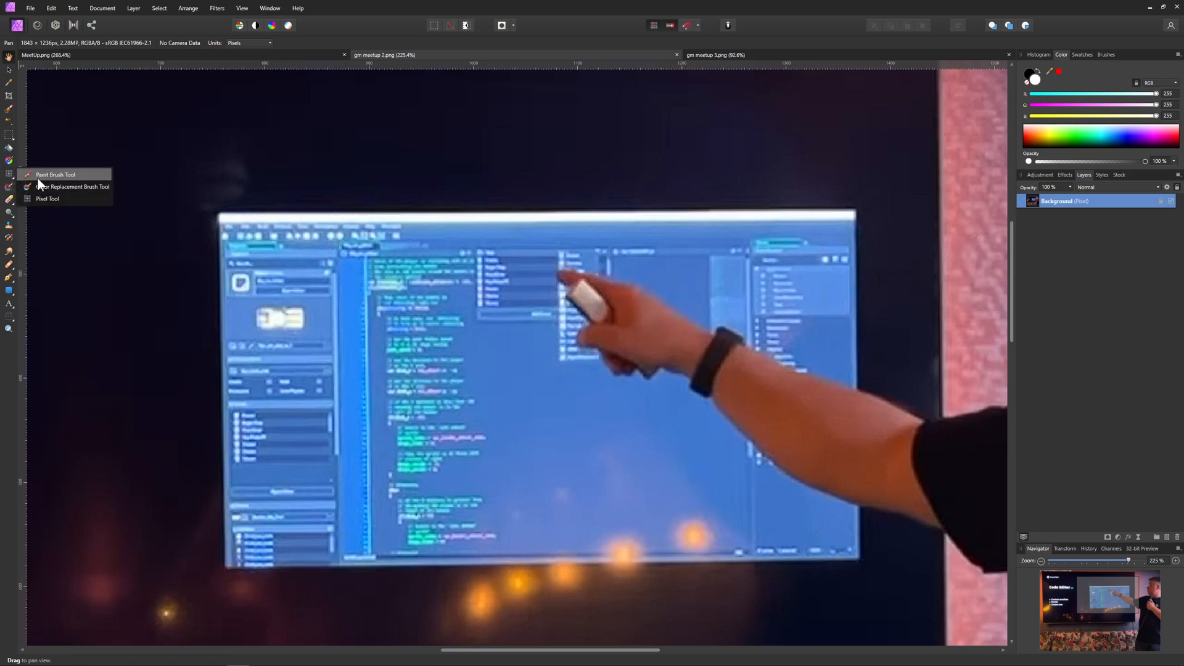
# Circle the top block of code in red with the Paint Brush, then undo the stroke
pyautogui.click(55, 174)
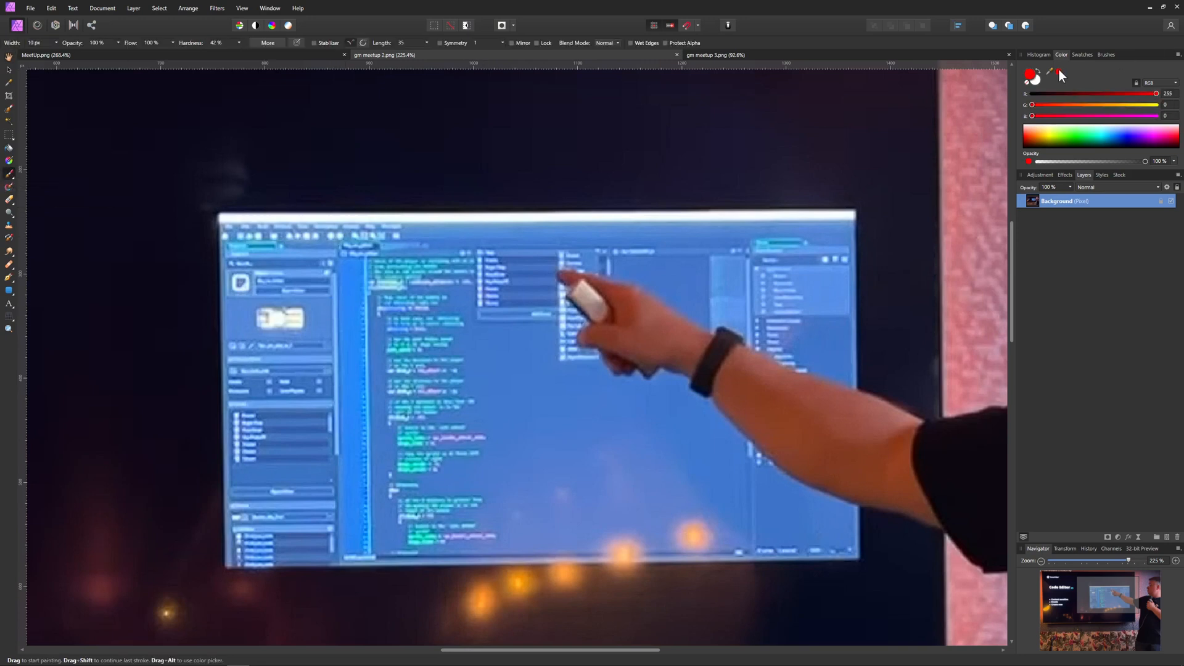
pyautogui.moveTo(358, 231); pyautogui.dragTo(464, 336)
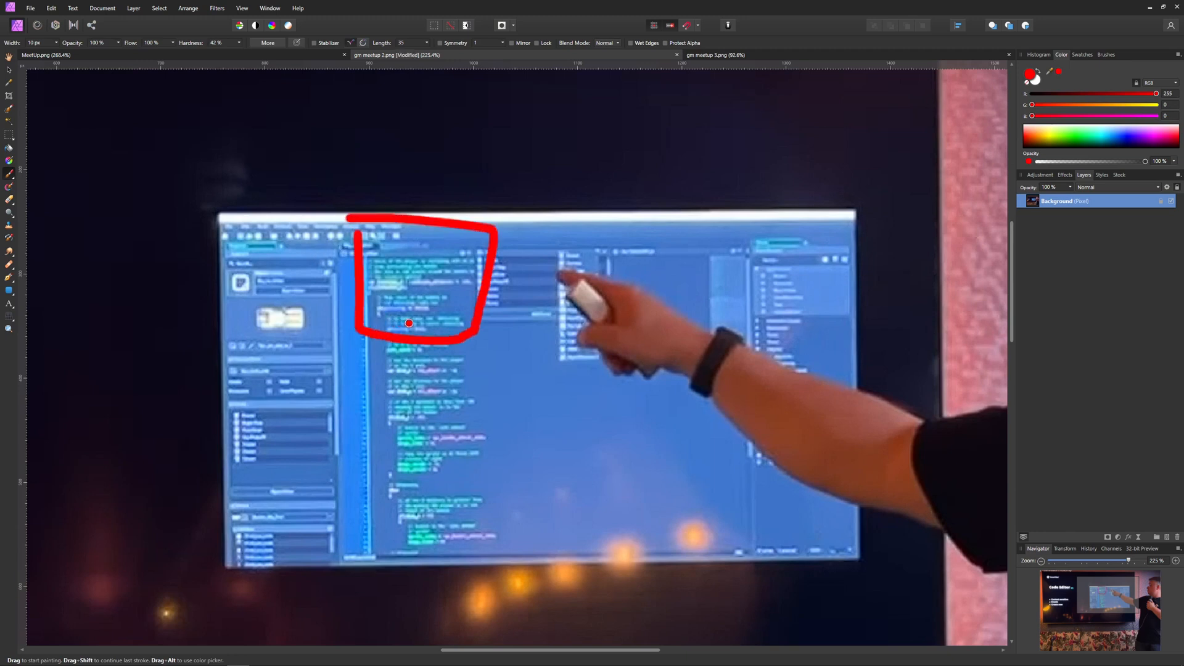
pyautogui.press('ctrl+z')
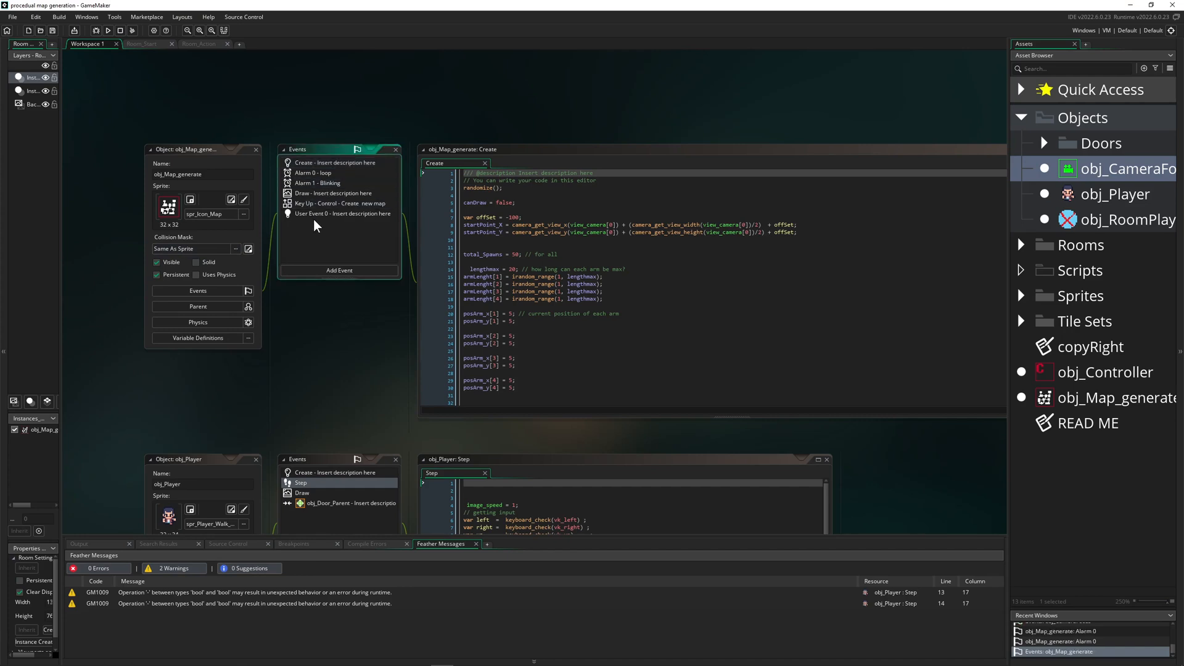
pyautogui.moveTo(157, 50)
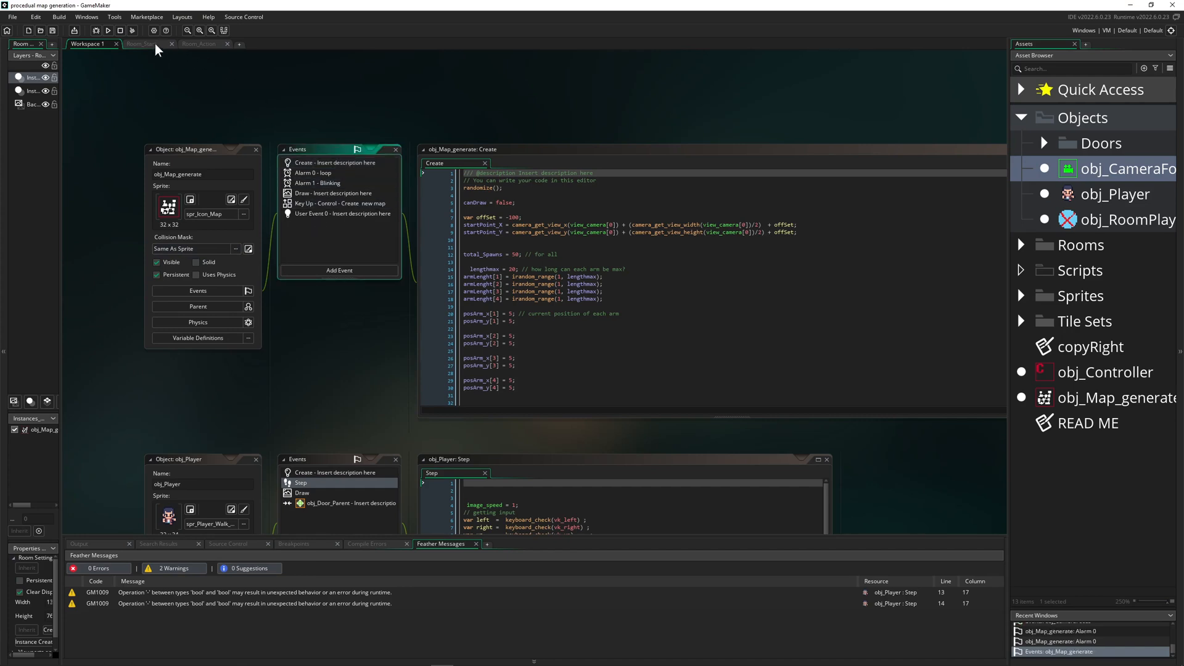
pyautogui.moveTo(128, 61)
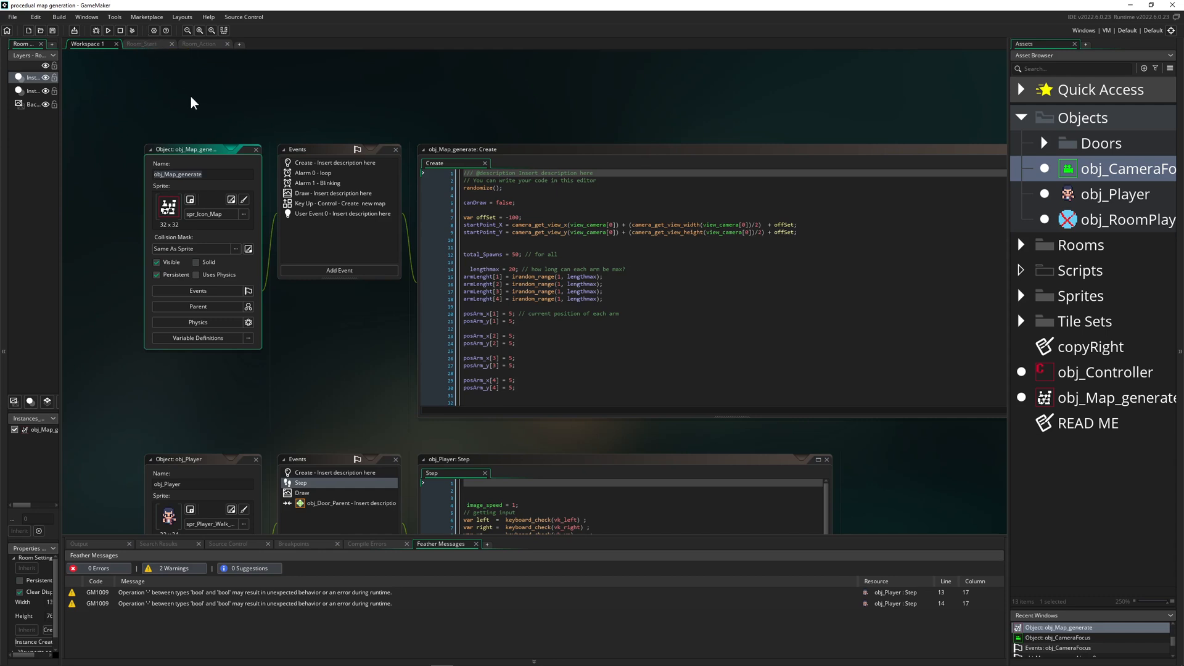
pyautogui.moveTo(323, 308)
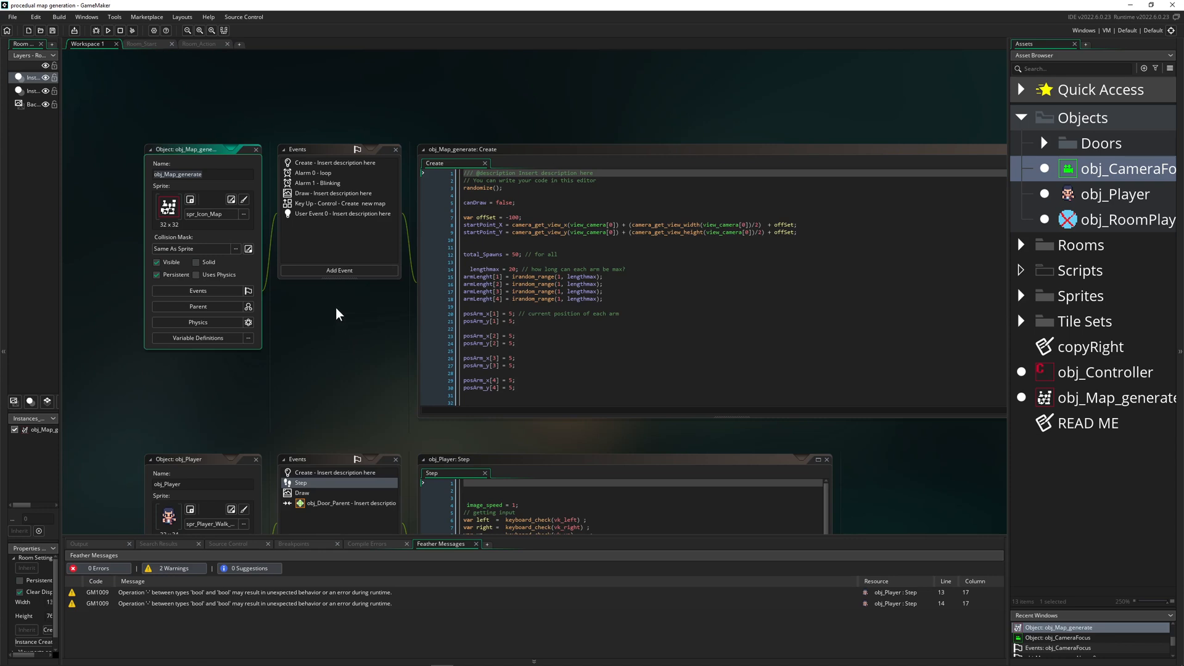
pyautogui.moveTo(408, 294)
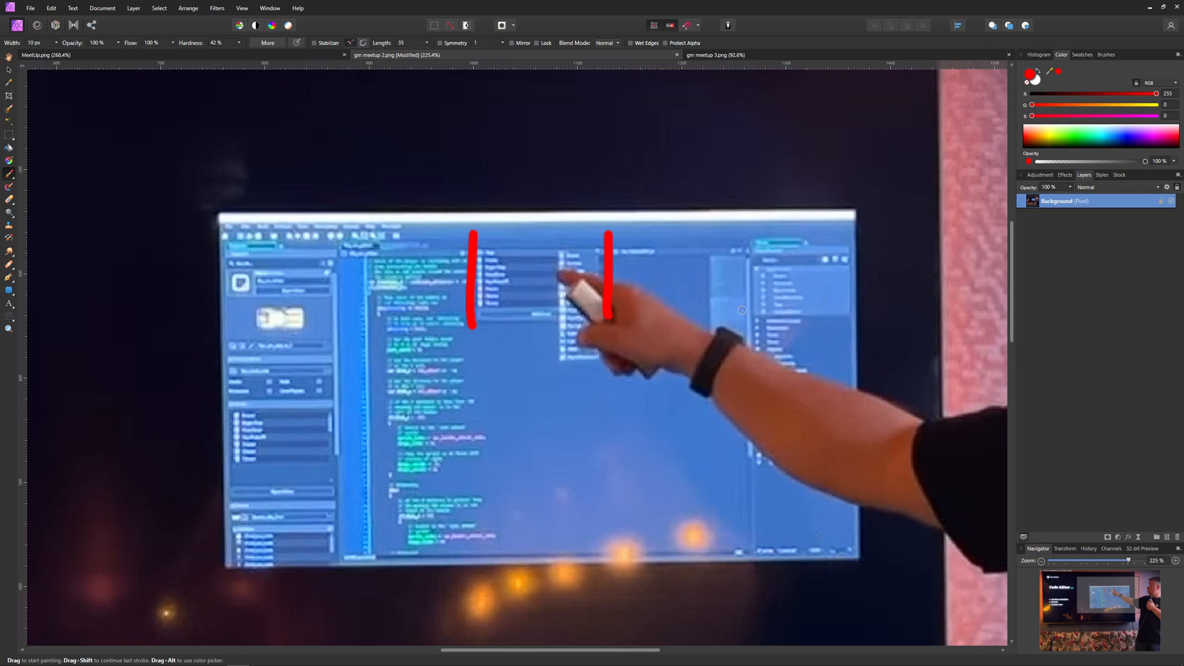
pyautogui.moveTo(746, 306)
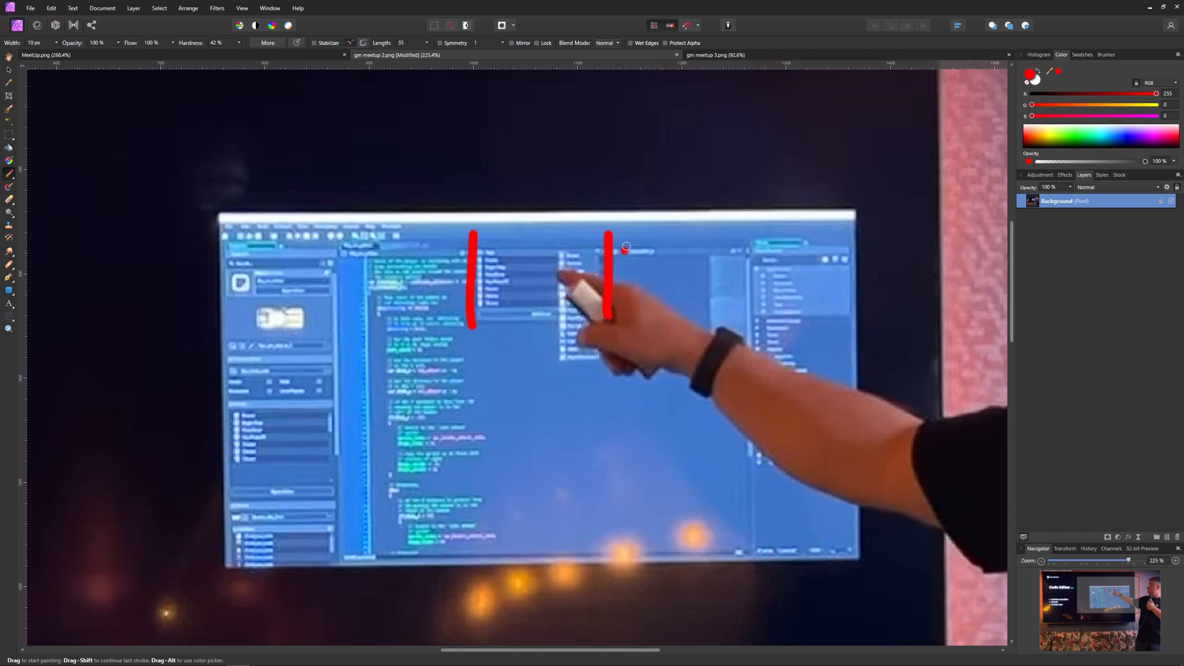
pyautogui.moveTo(630, 266)
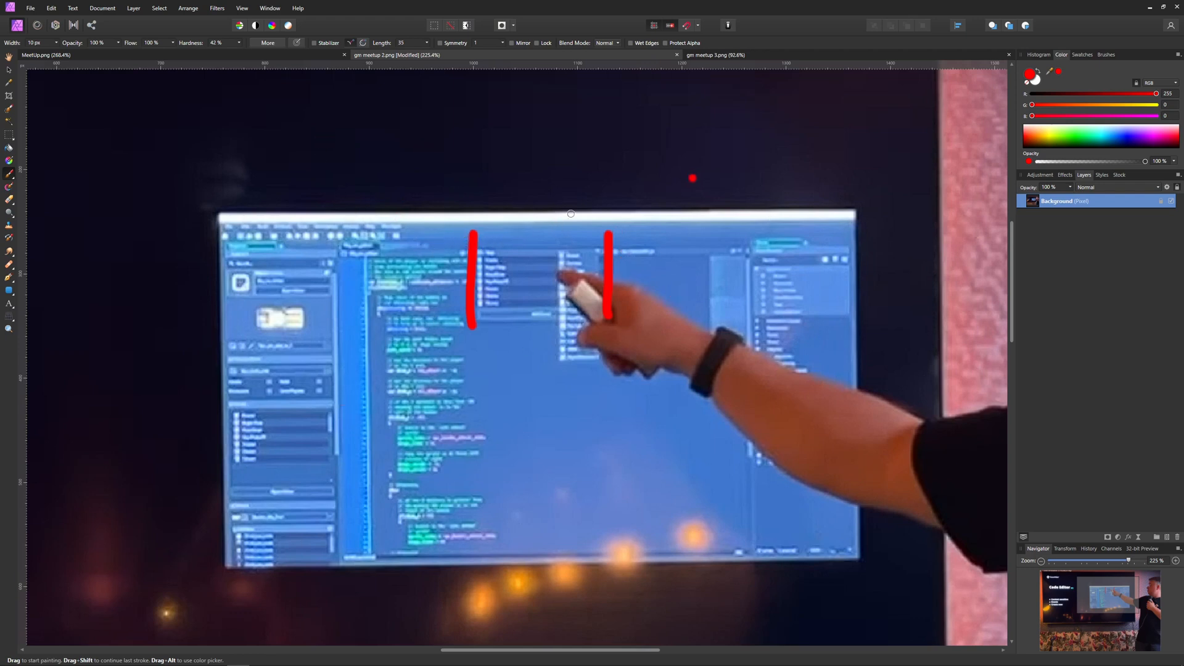
# Draw a red check mark over the left panel and box in the event list between the red lines
pyautogui.moveTo(332, 264); pyautogui.dragTo(348, 331)
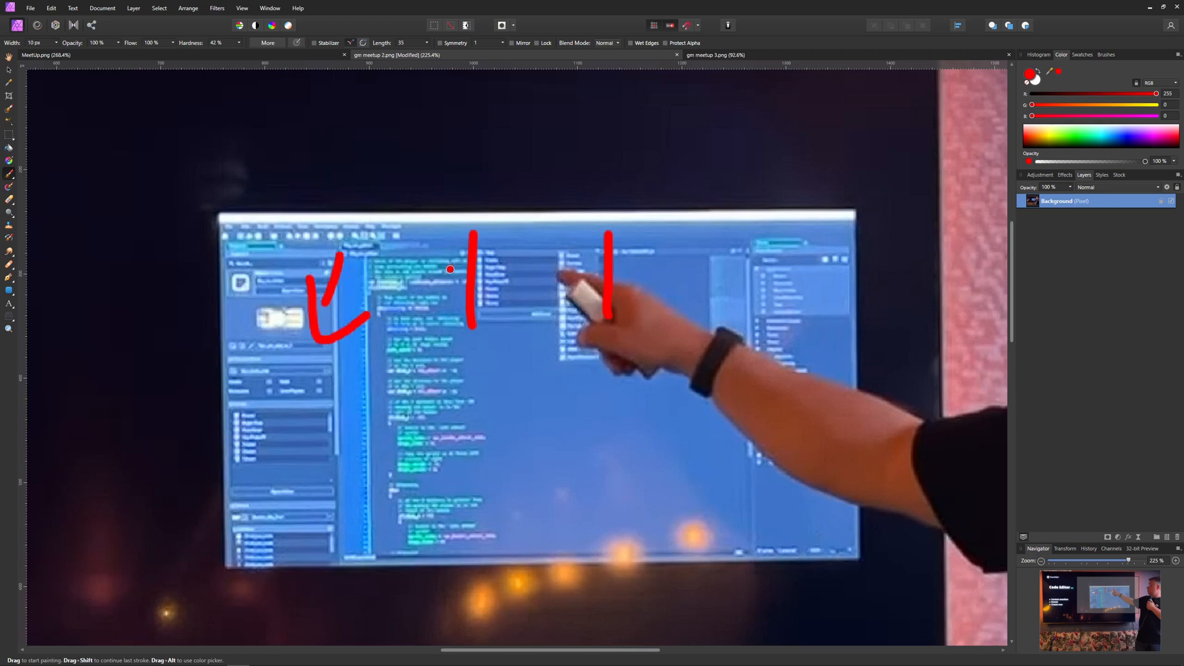
pyautogui.moveTo(422, 335)
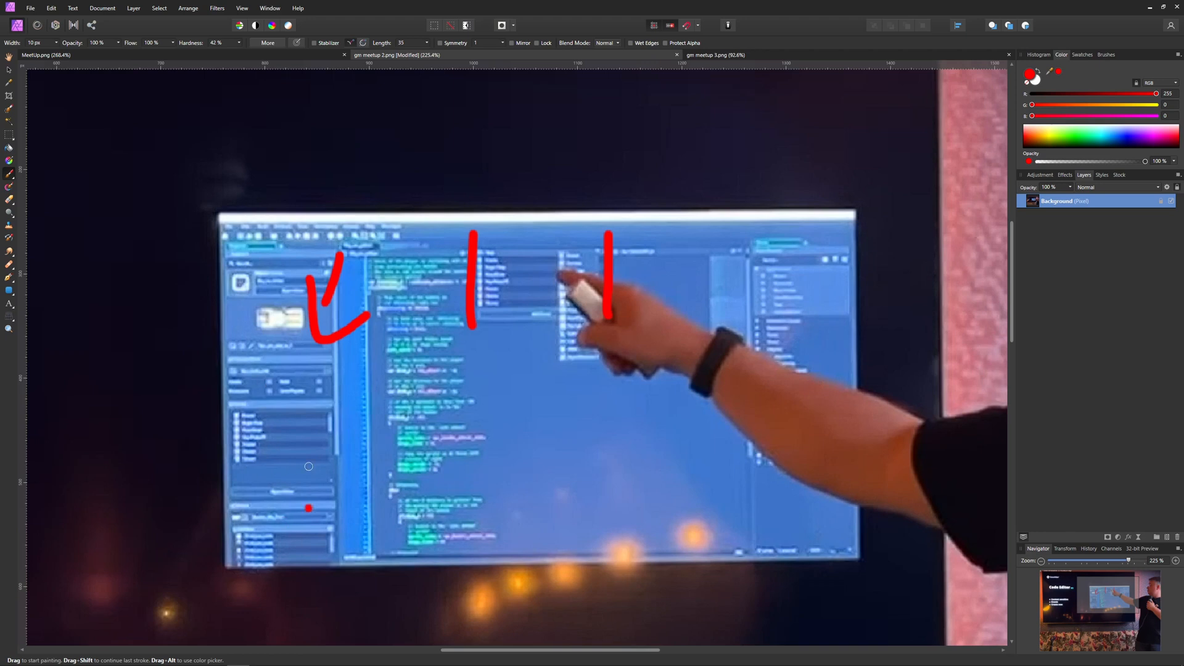
pyautogui.click(508, 314)
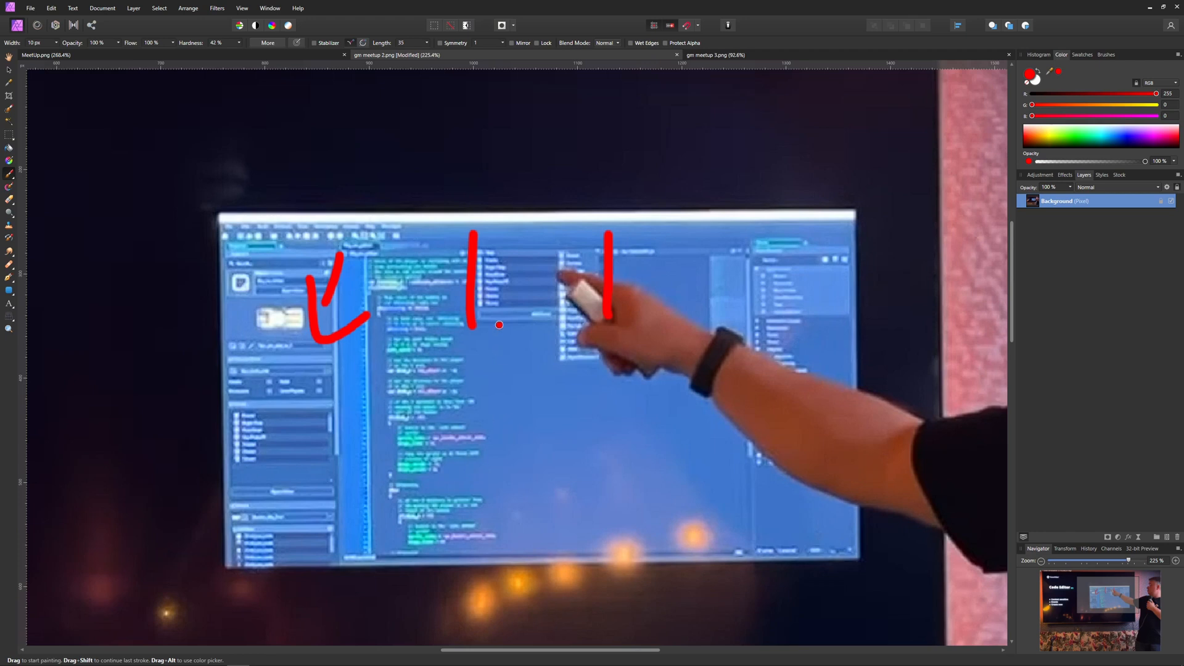
pyautogui.moveTo(477, 230); pyautogui.dragTo(613, 231)
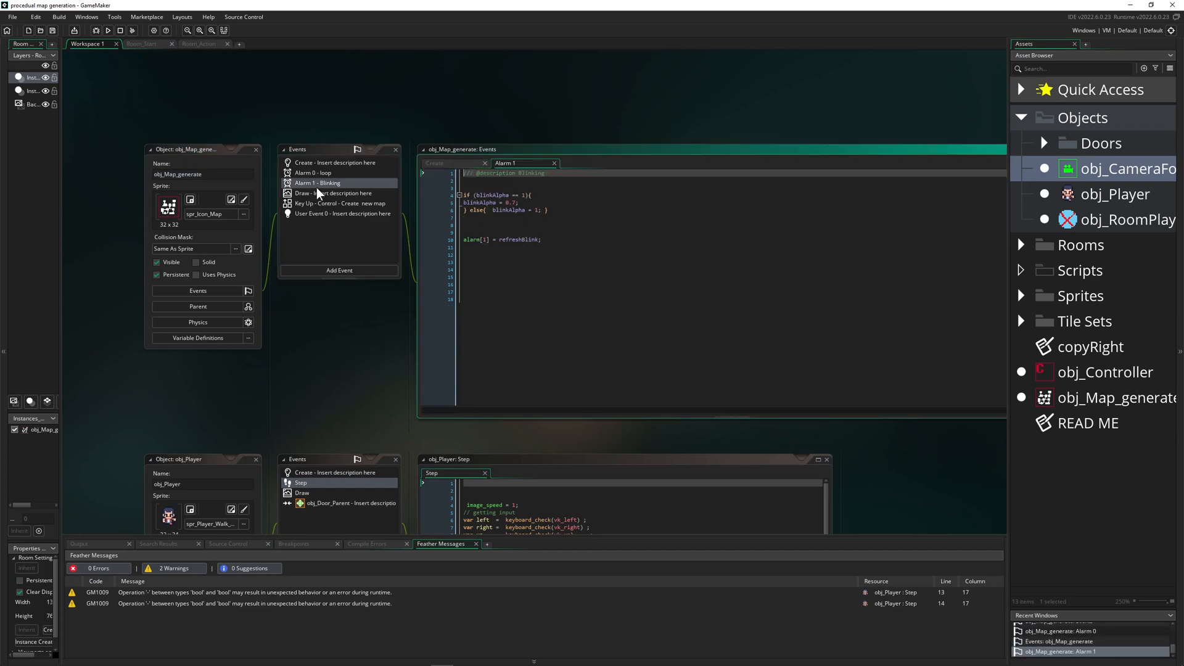
# Open obj_Map_generate's Alarm 1 - Blinking event code
pyautogui.click(339, 204)
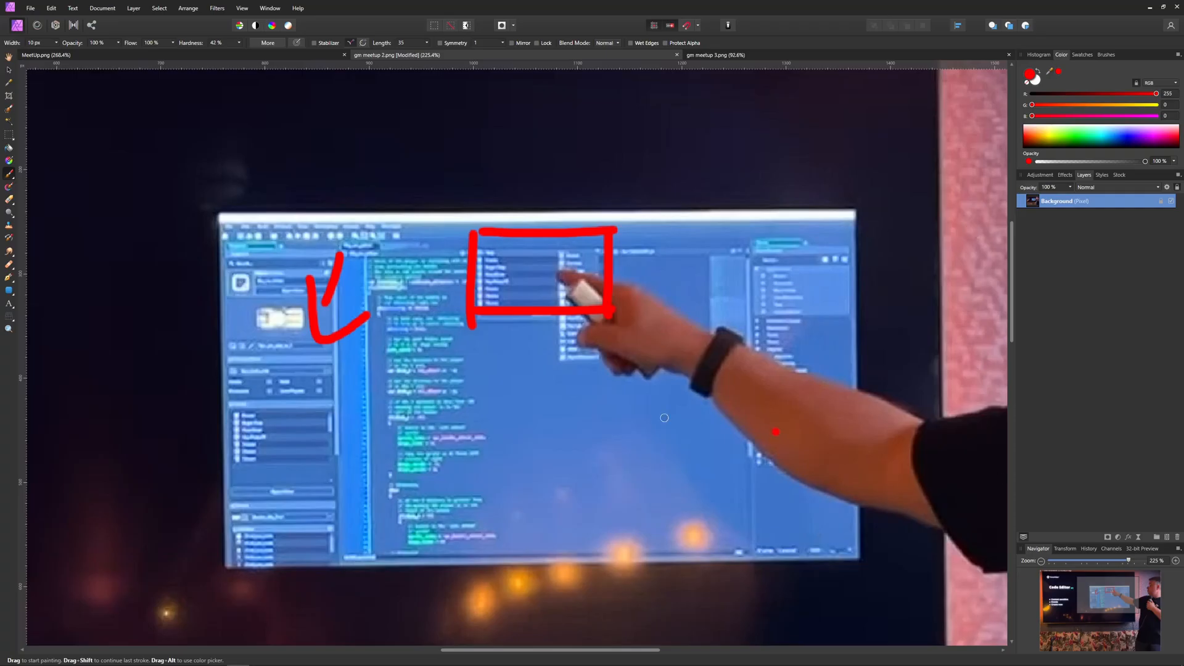
# Underline the code area with a long red stroke, then switch to the gm meetup 3.png Particle Editor slide
pyautogui.moveTo(361, 368); pyautogui.dragTo(793, 369)
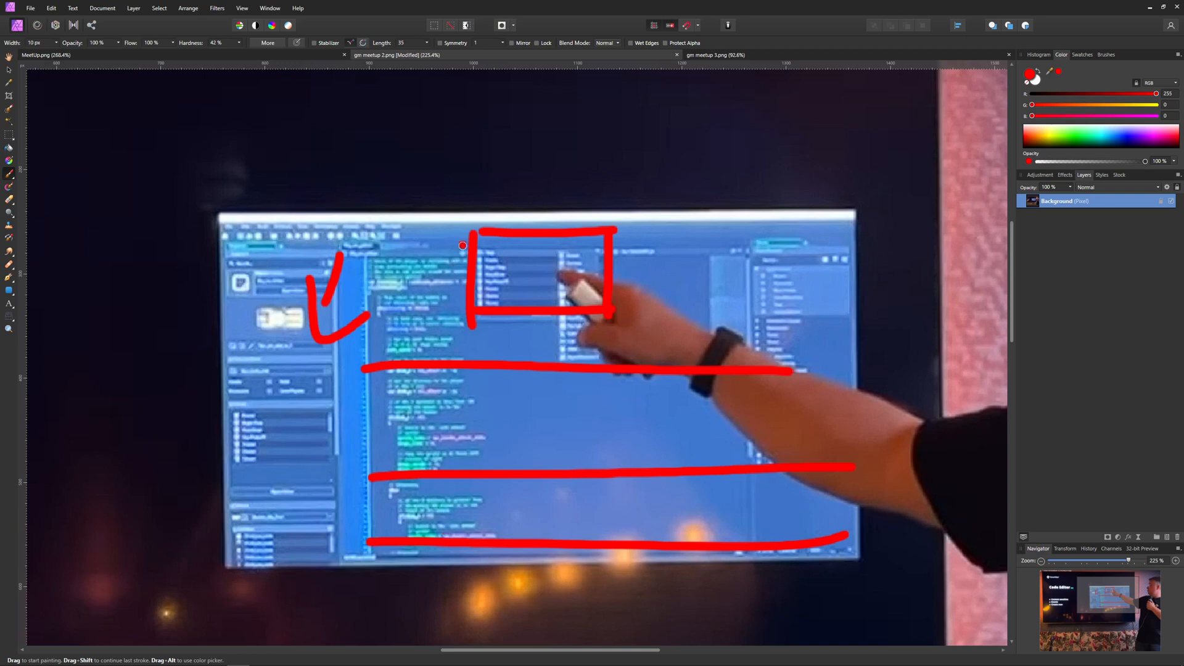
pyautogui.moveTo(449, 441)
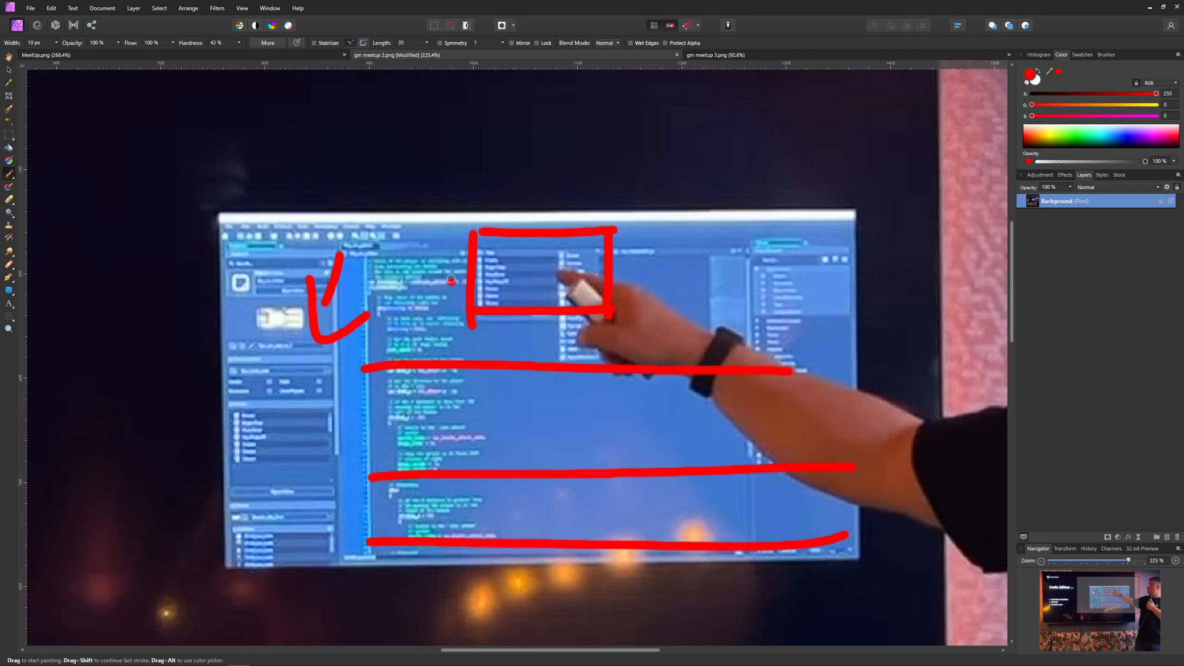
pyautogui.moveTo(518, 373)
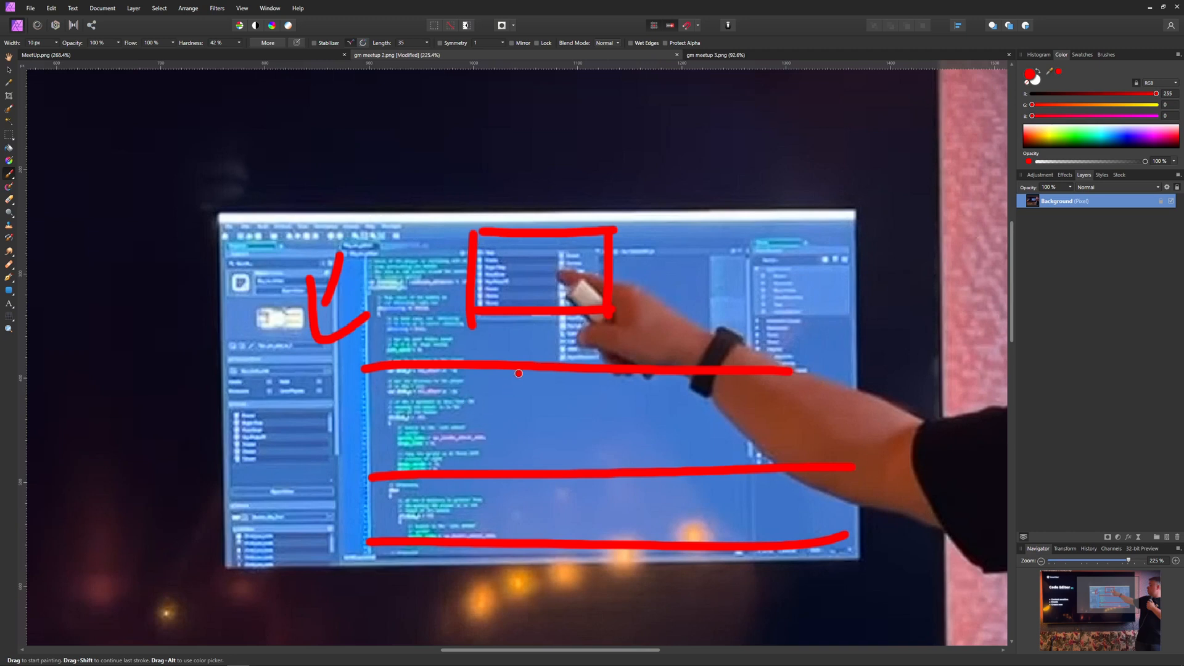
pyautogui.moveTo(715, 285)
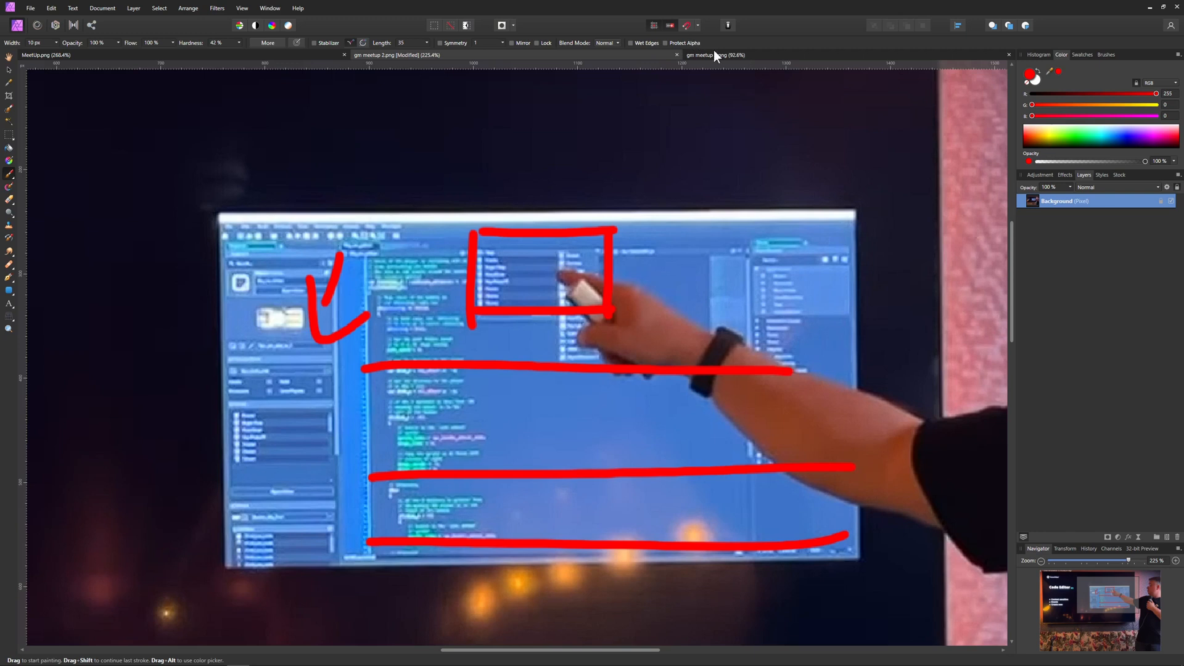
pyautogui.click(714, 54)
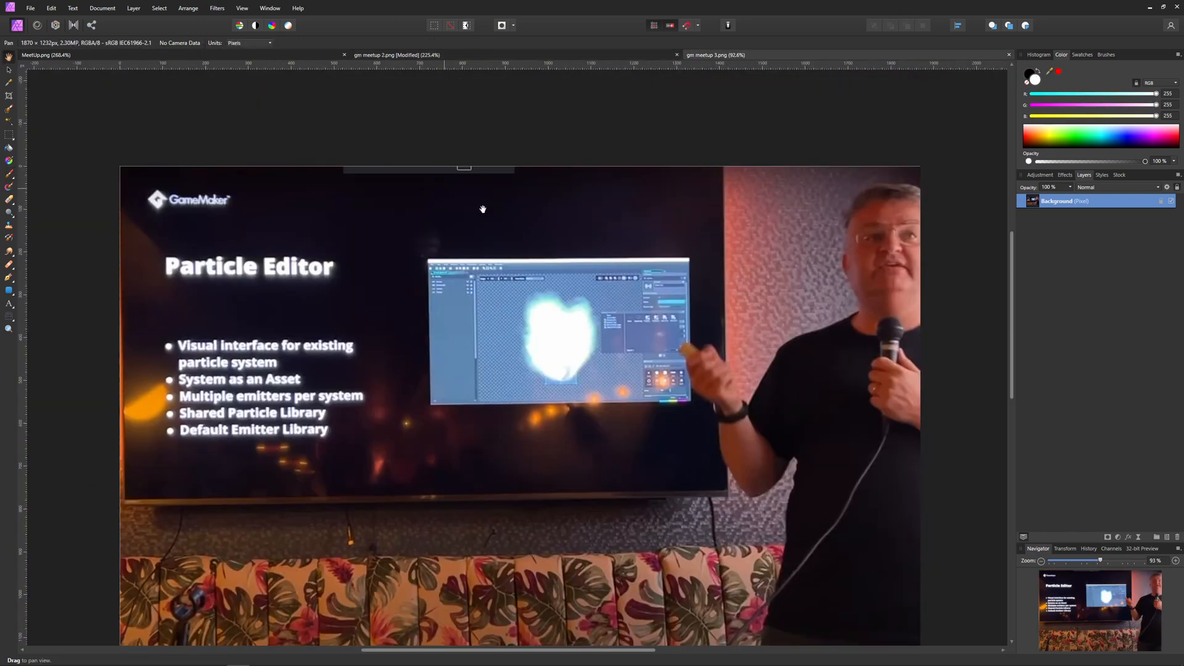
pyautogui.moveTo(572, 234)
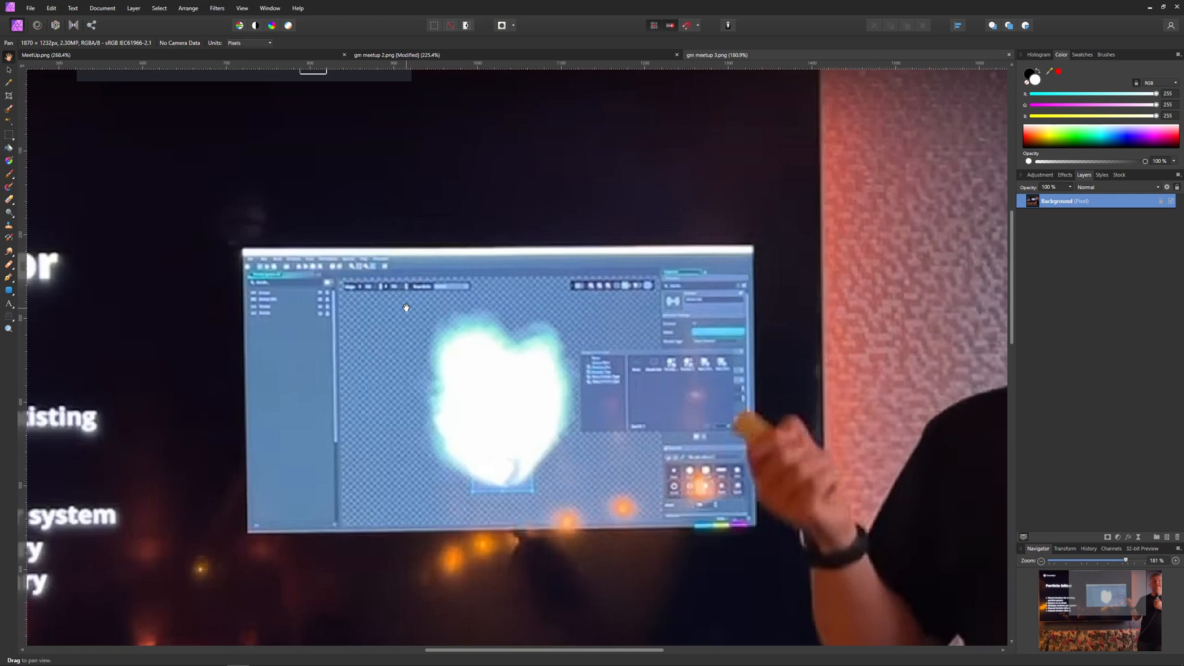
pyautogui.moveTo(297, 332)
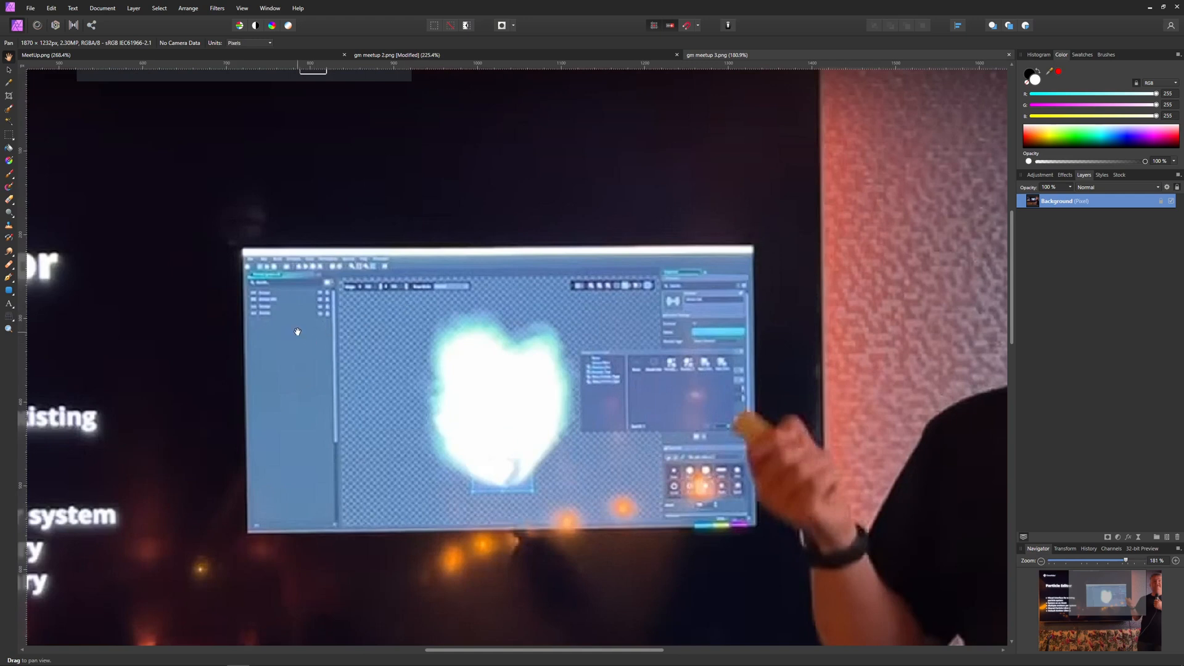
pyautogui.moveTo(663, 287)
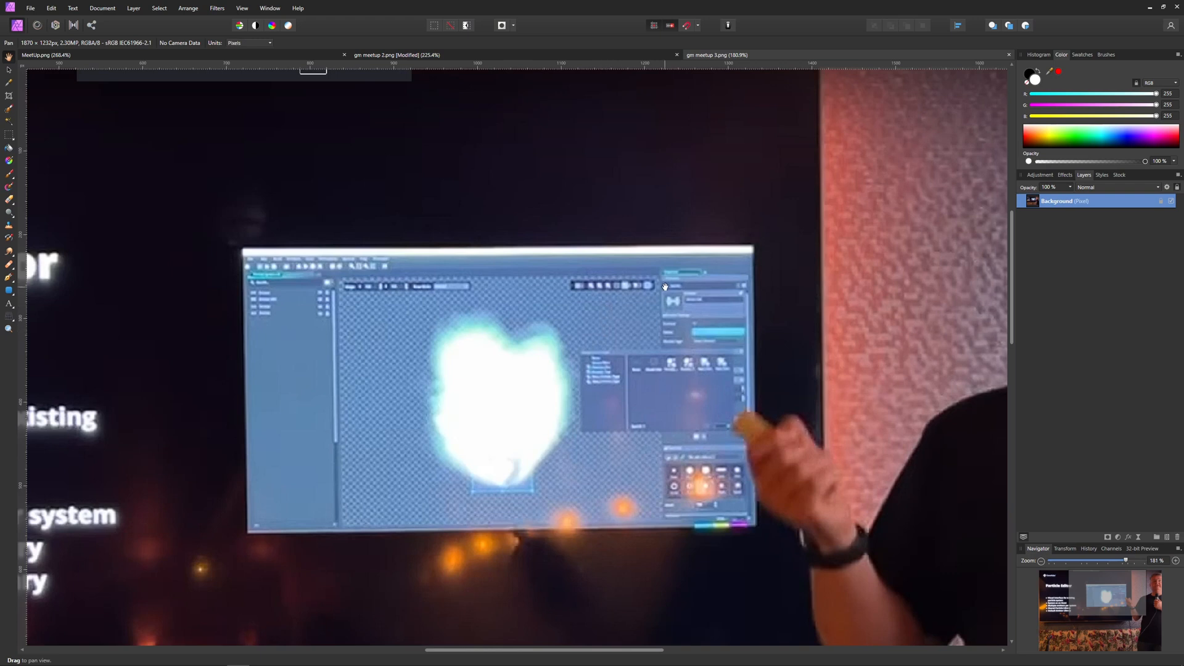
pyautogui.moveTo(581, 317)
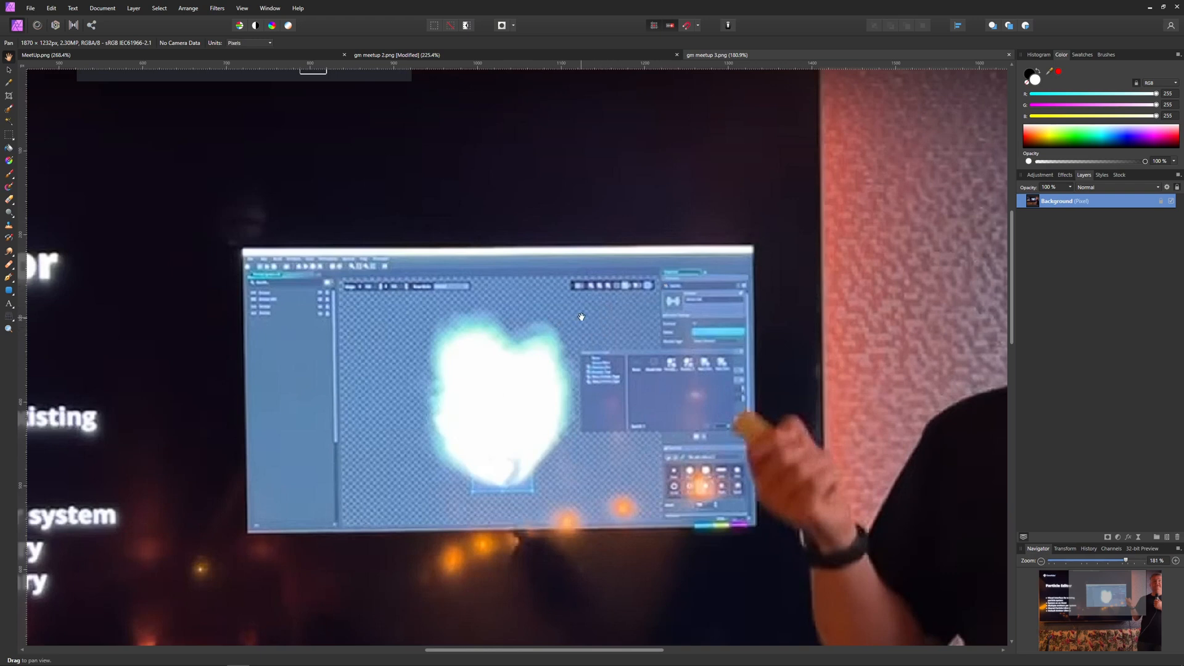
pyautogui.moveTo(568, 360)
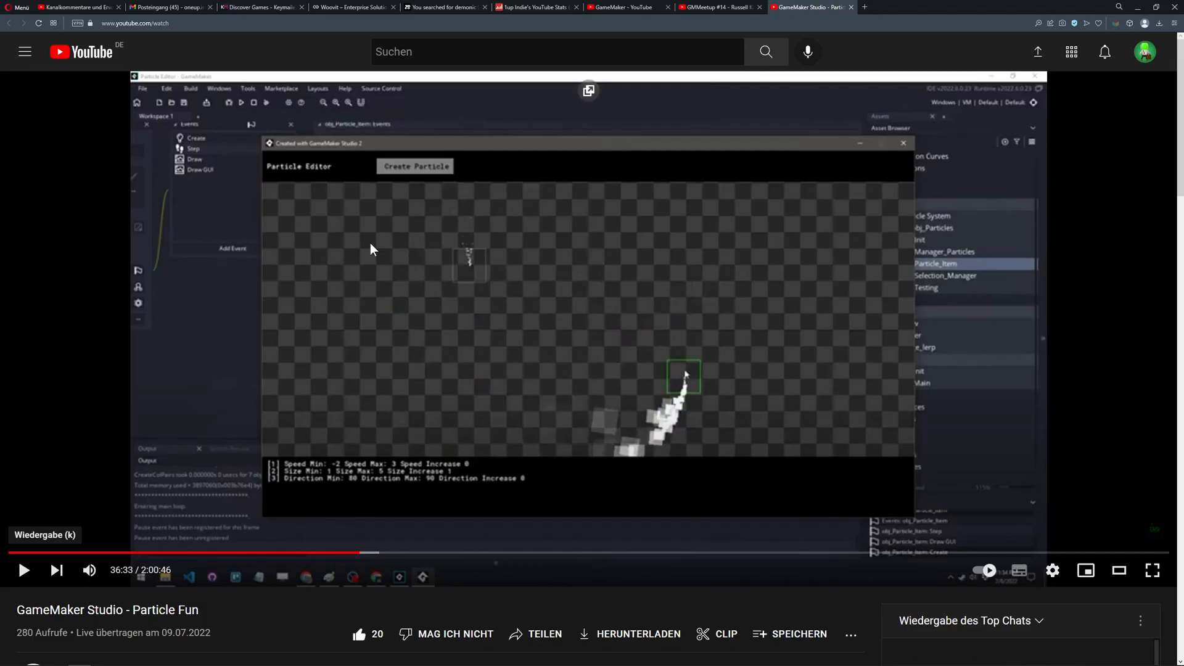
pyautogui.moveTo(156, 624)
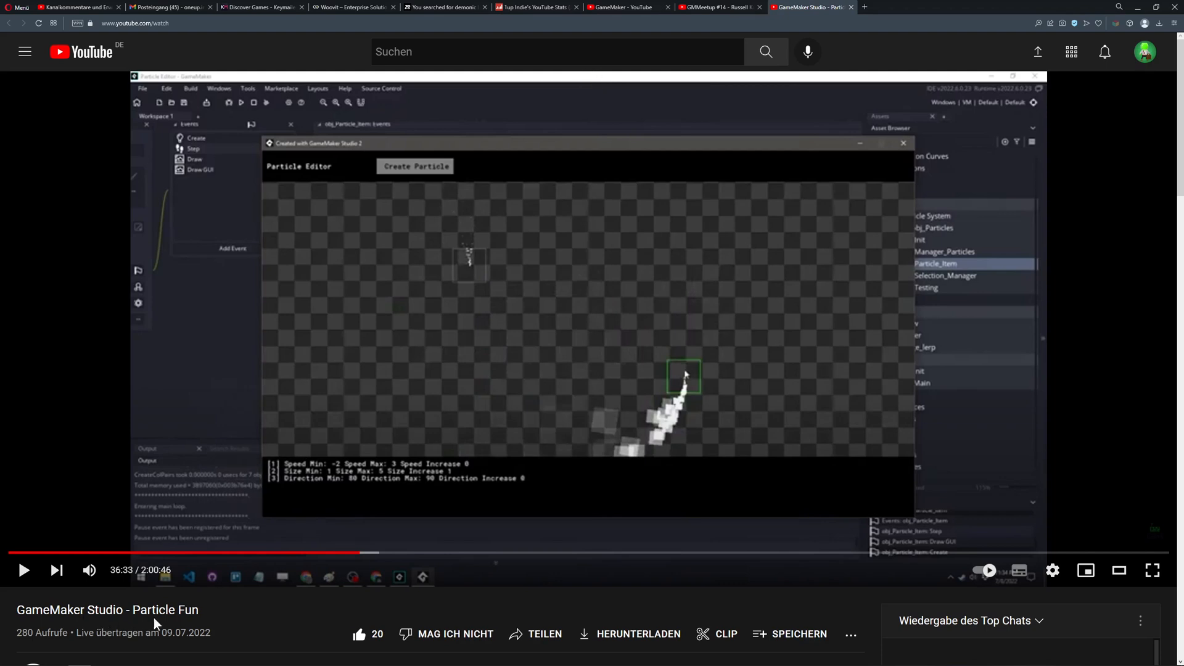
pyautogui.moveTo(768, 548)
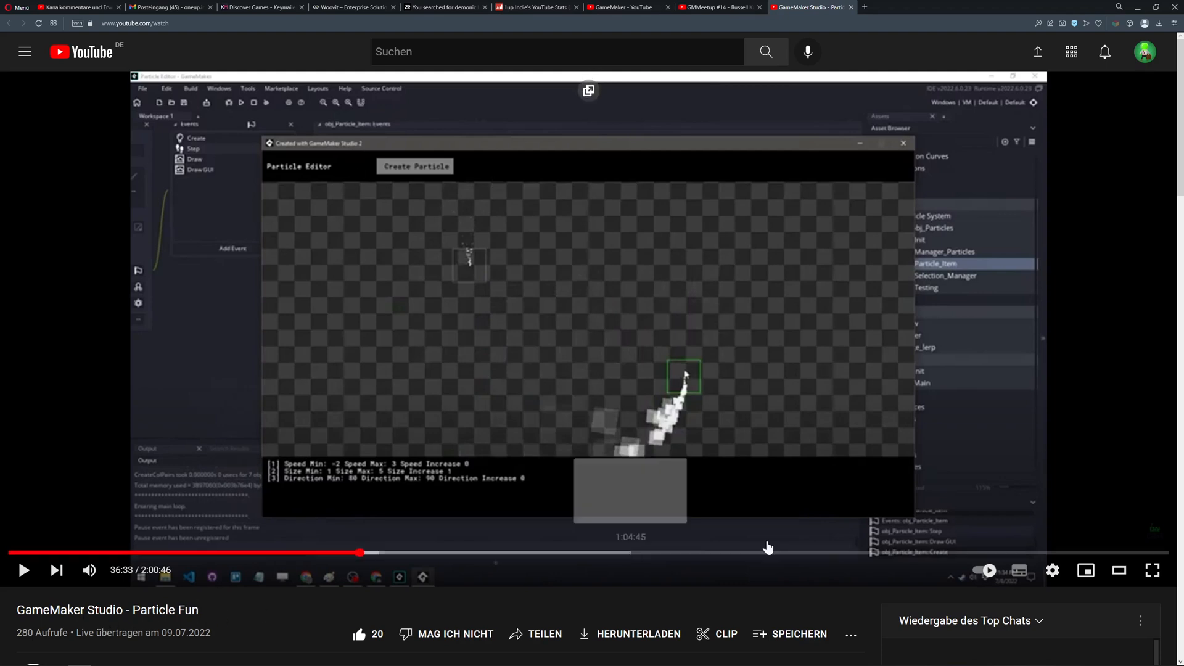
pyautogui.scroll(-3)
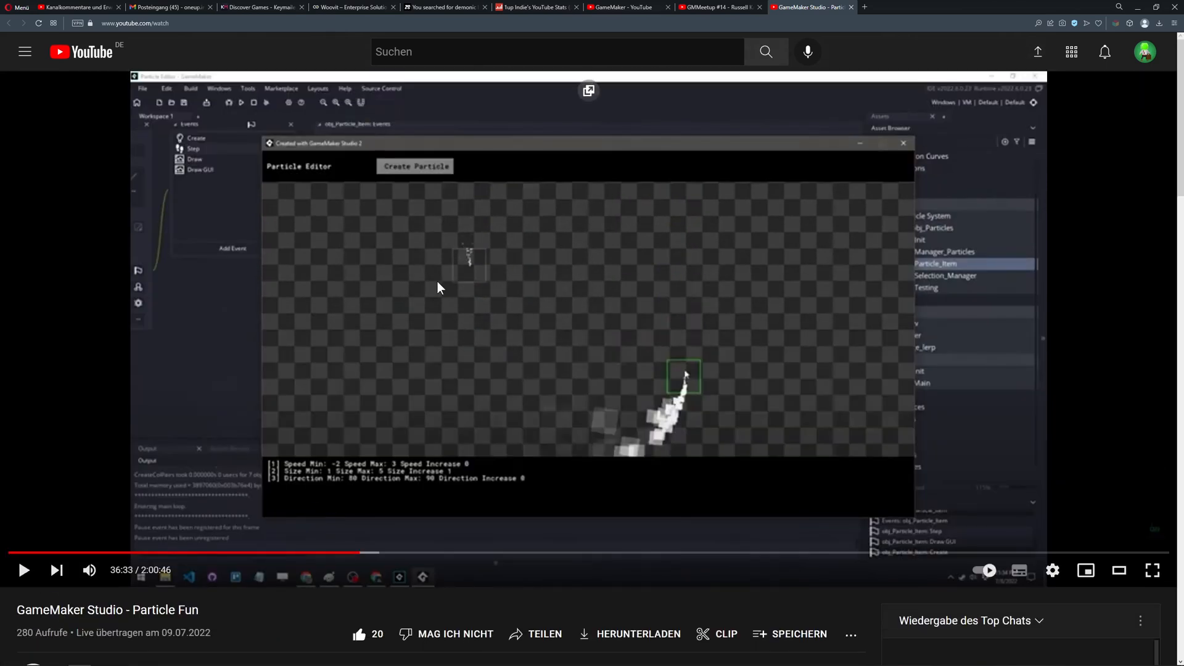
pyautogui.moveTo(959, 530)
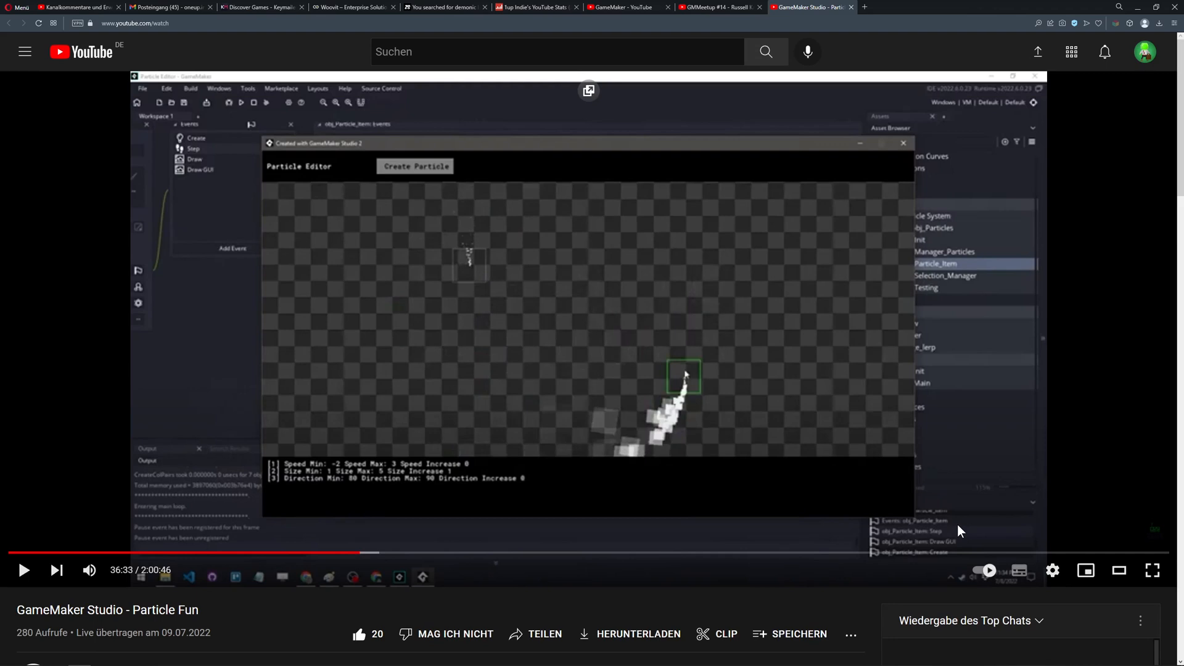
pyautogui.moveTo(956, 523)
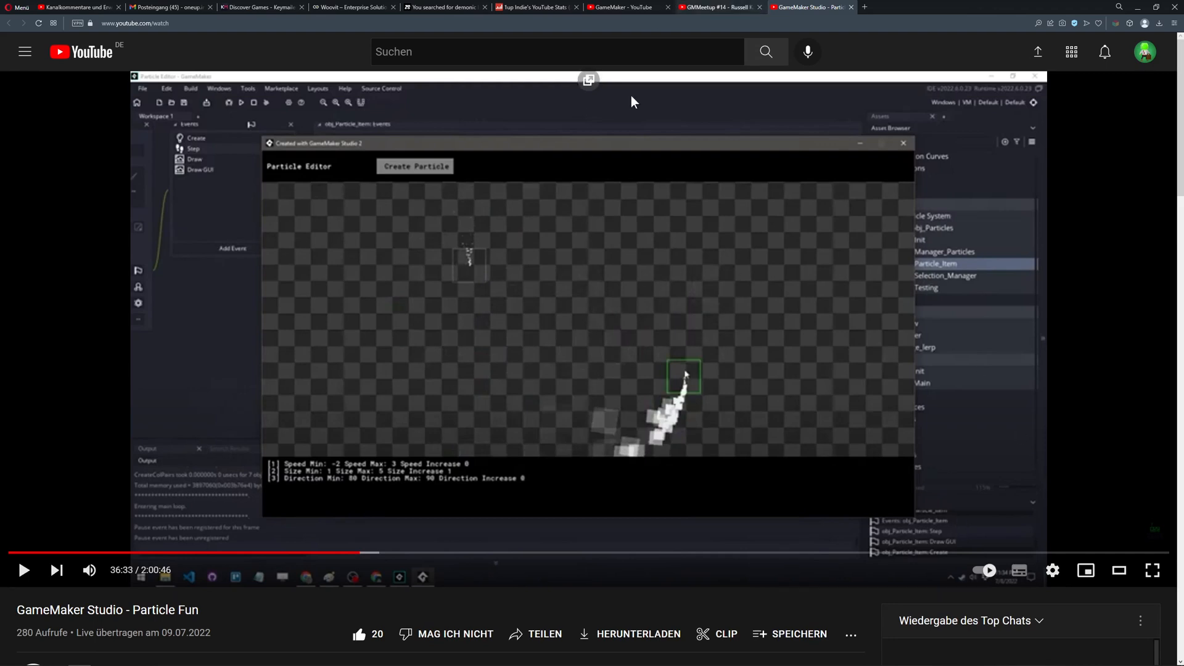
pyautogui.click(718, 7)
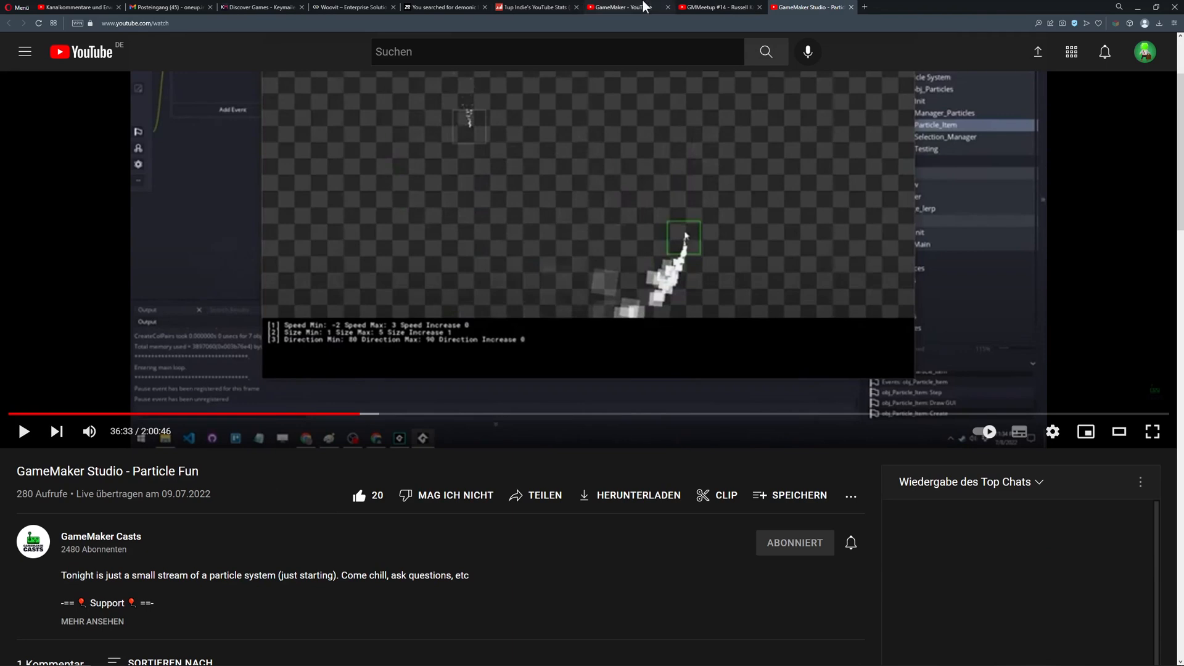
pyautogui.click(714, 7)
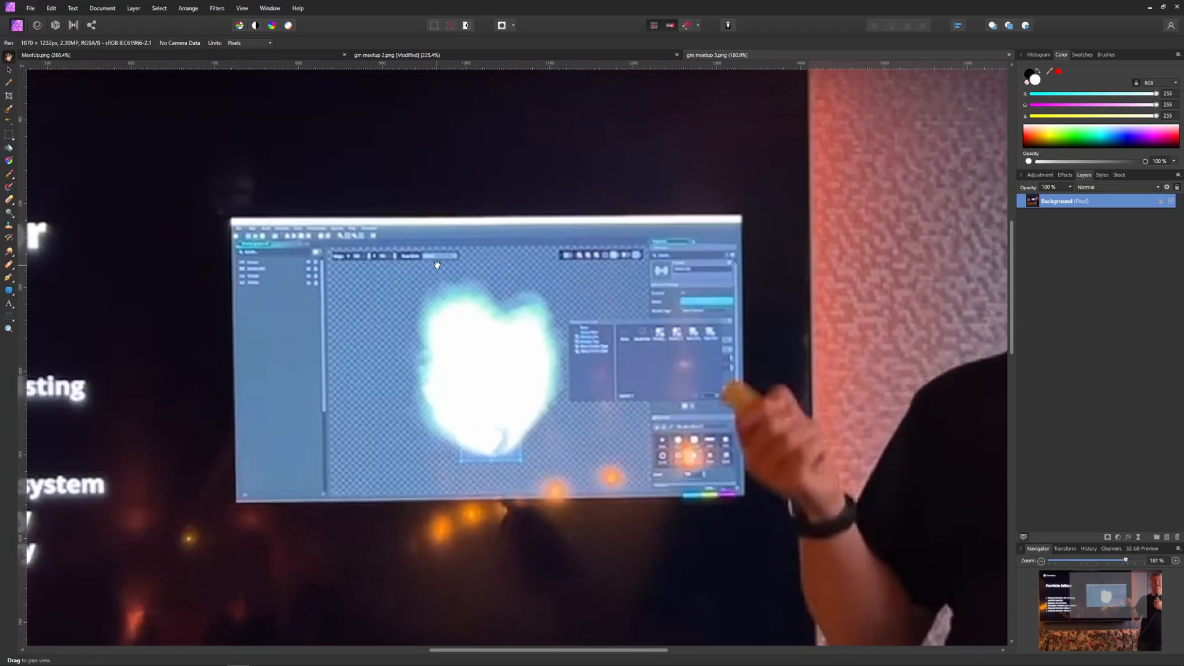
pyautogui.moveTo(424, 242)
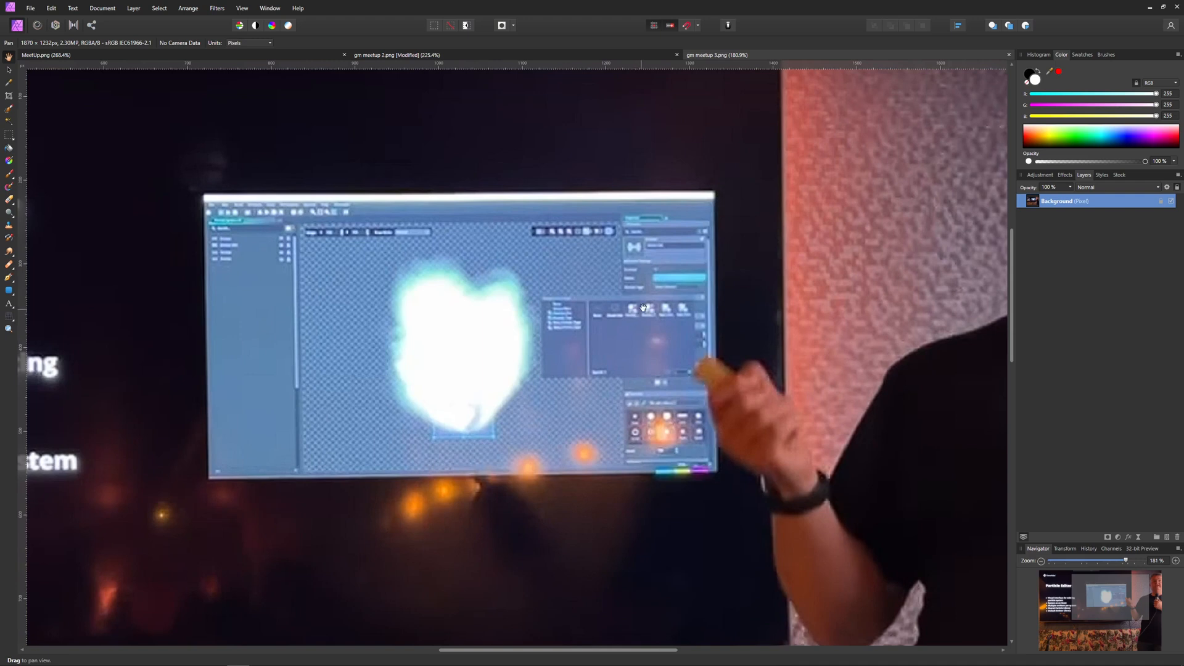
pyautogui.moveTo(634, 298)
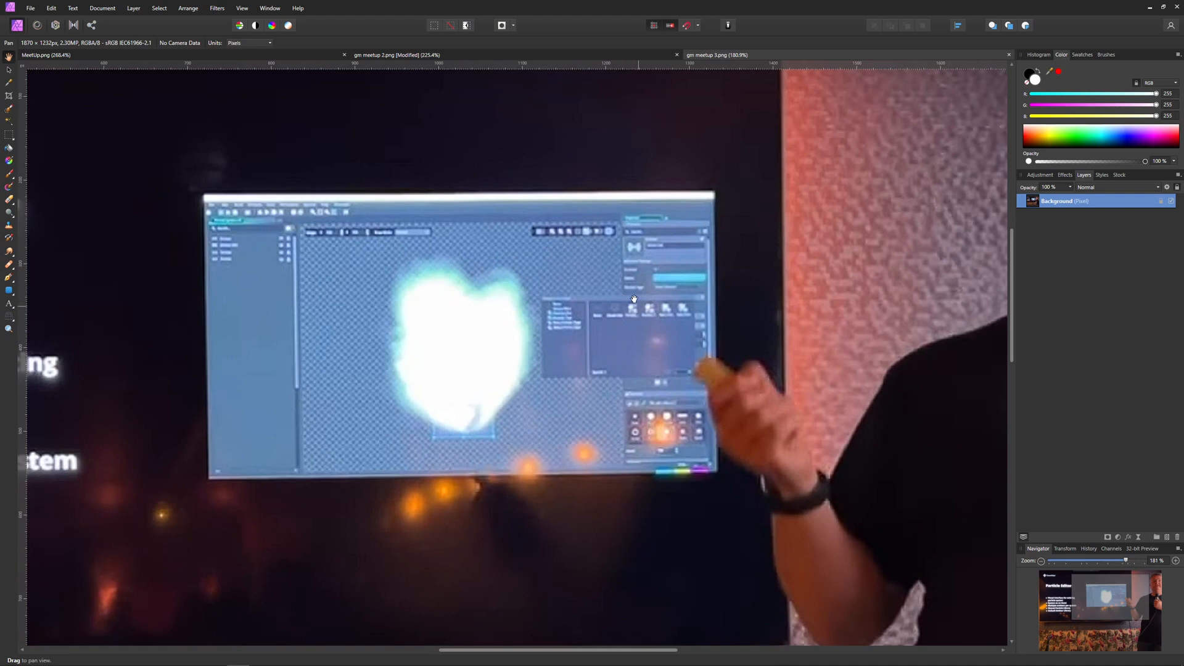
pyautogui.moveTo(631, 312)
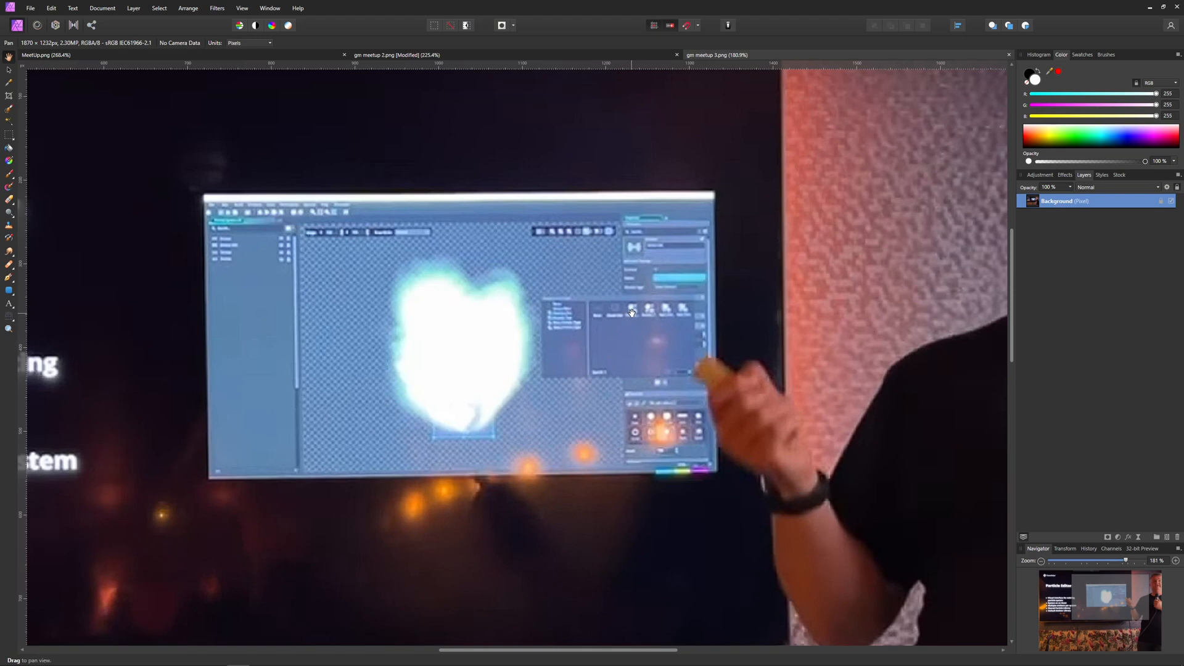
pyautogui.moveTo(634, 312)
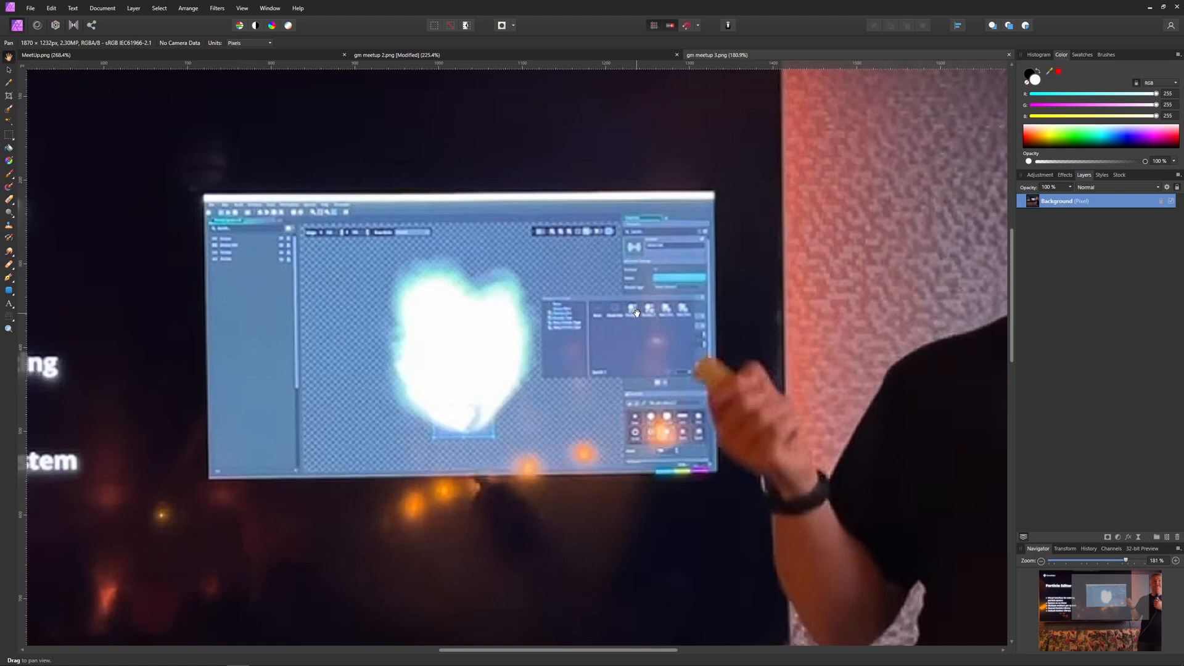
pyautogui.moveTo(672, 307)
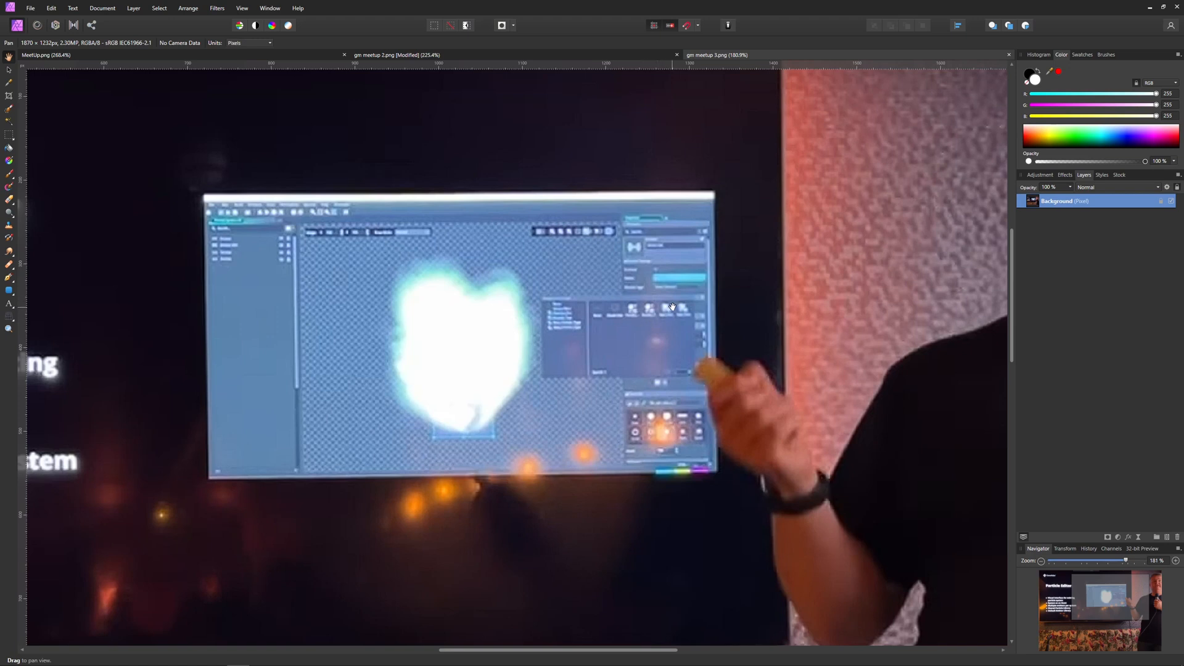
pyautogui.moveTo(631, 318)
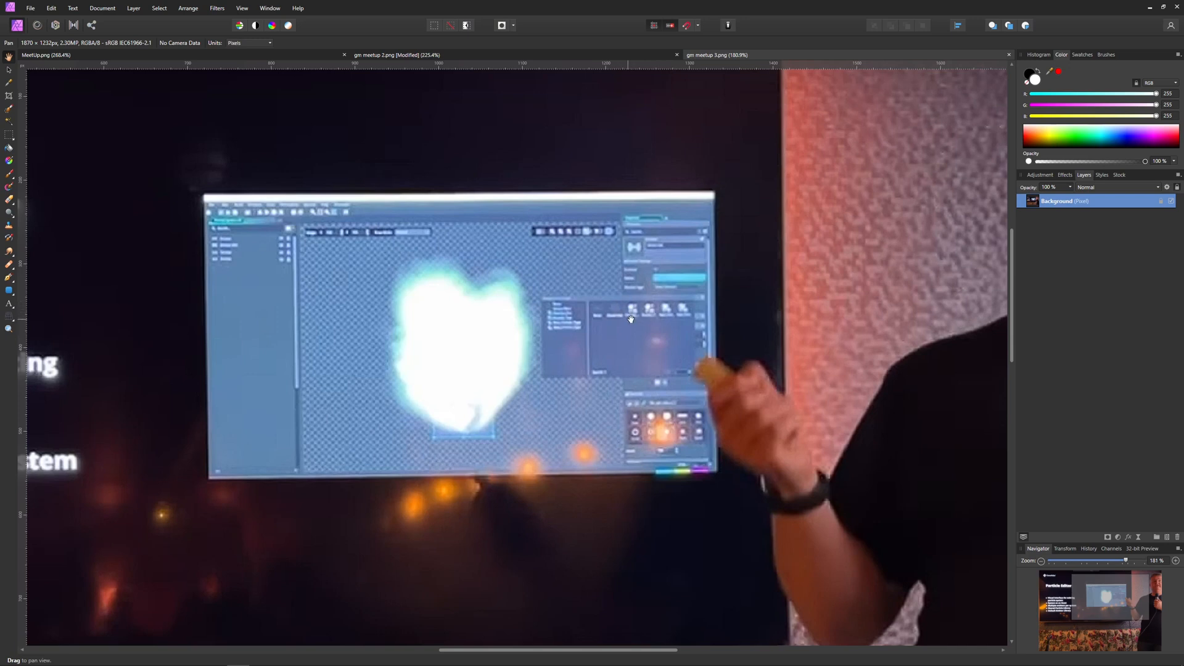
pyautogui.moveTo(359, 194)
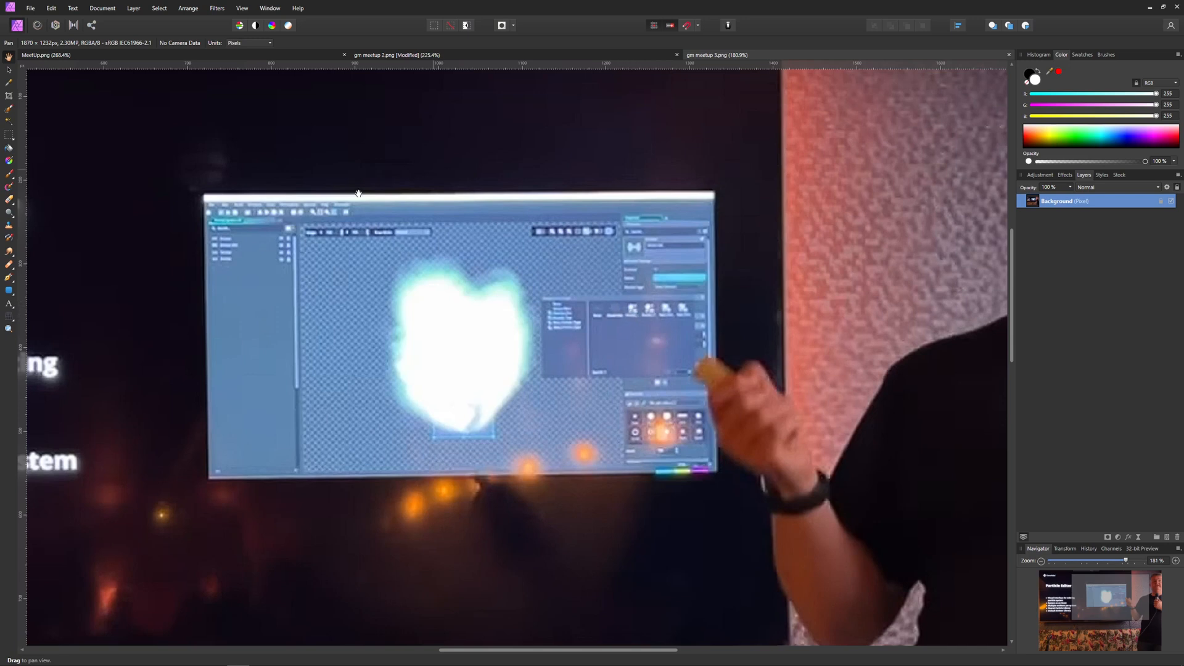
pyautogui.moveTo(443, 213)
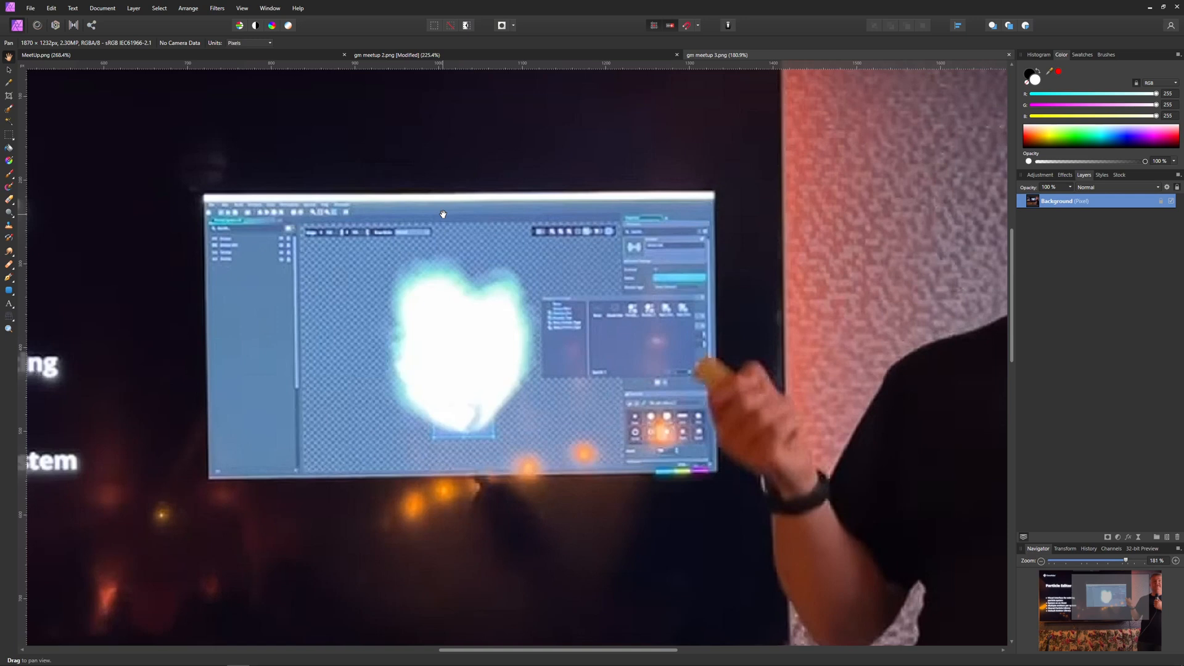
pyautogui.moveTo(453, 209)
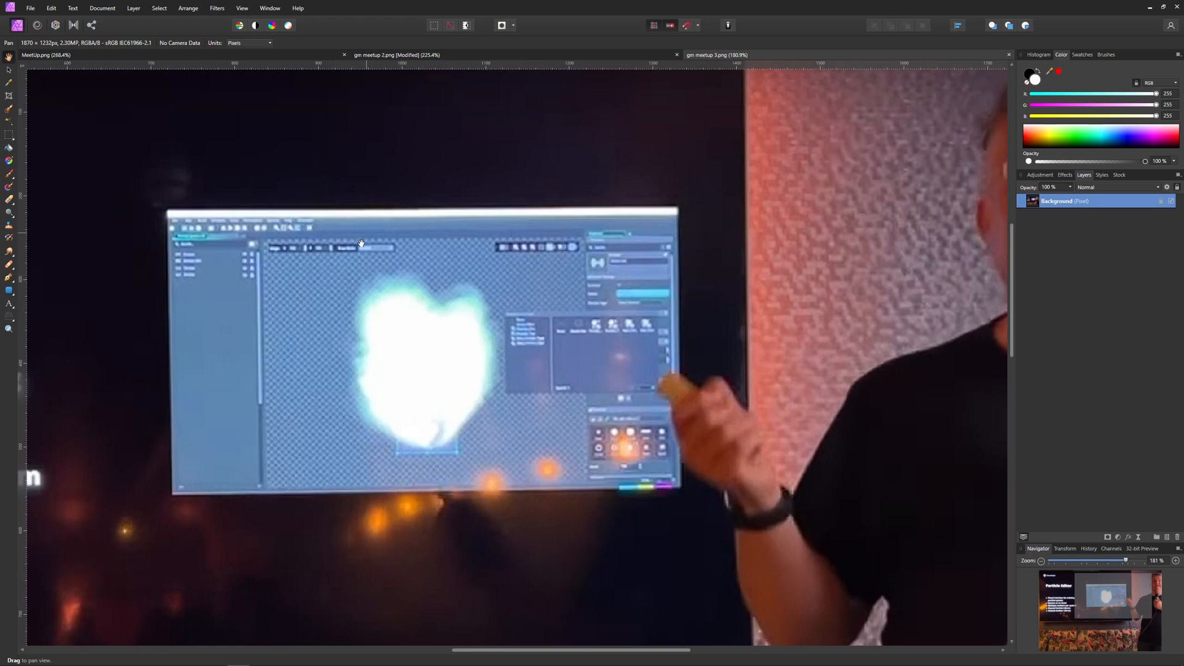
pyautogui.moveTo(486, 362)
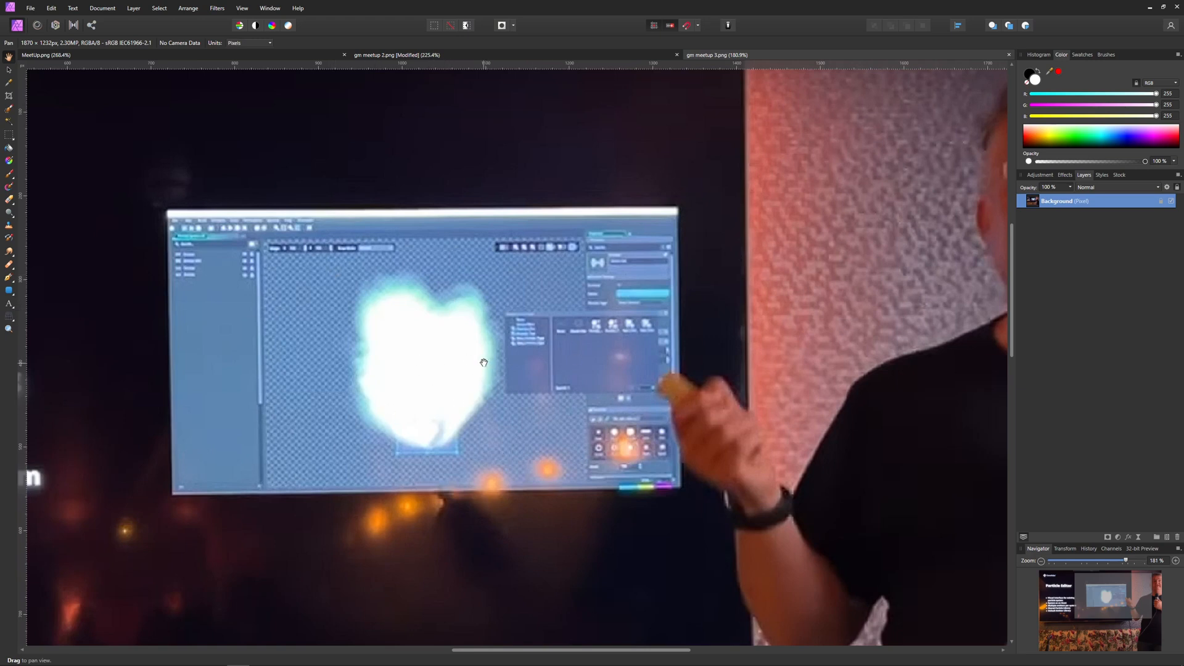
pyautogui.moveTo(585, 331)
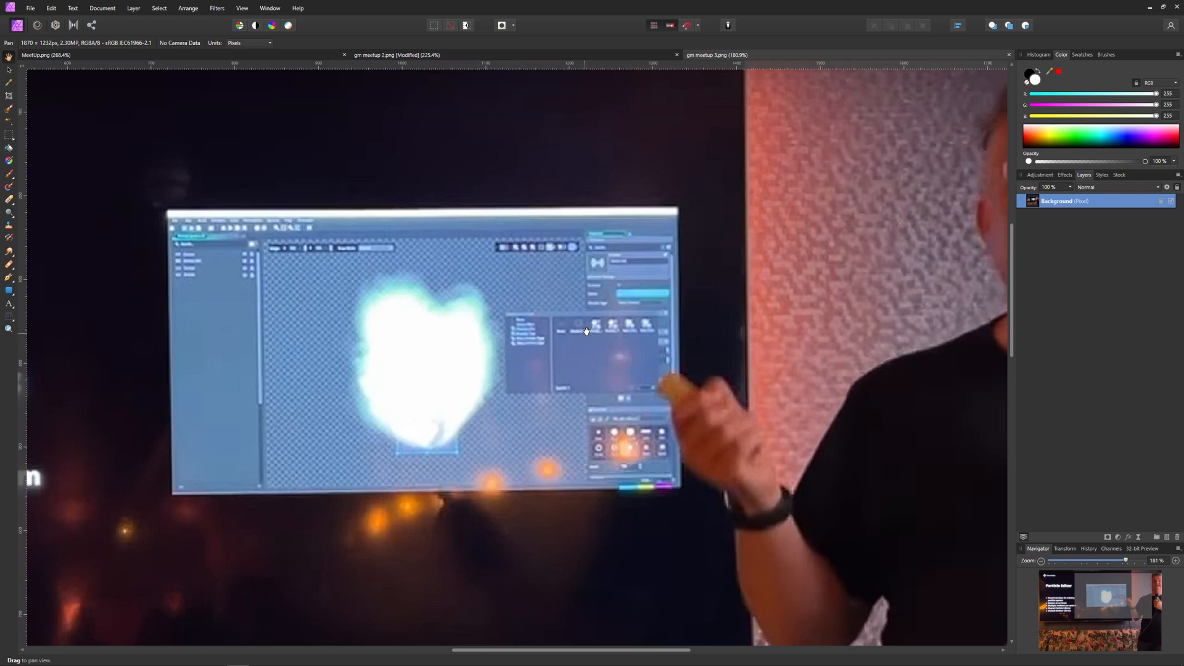
pyautogui.moveTo(743, 243)
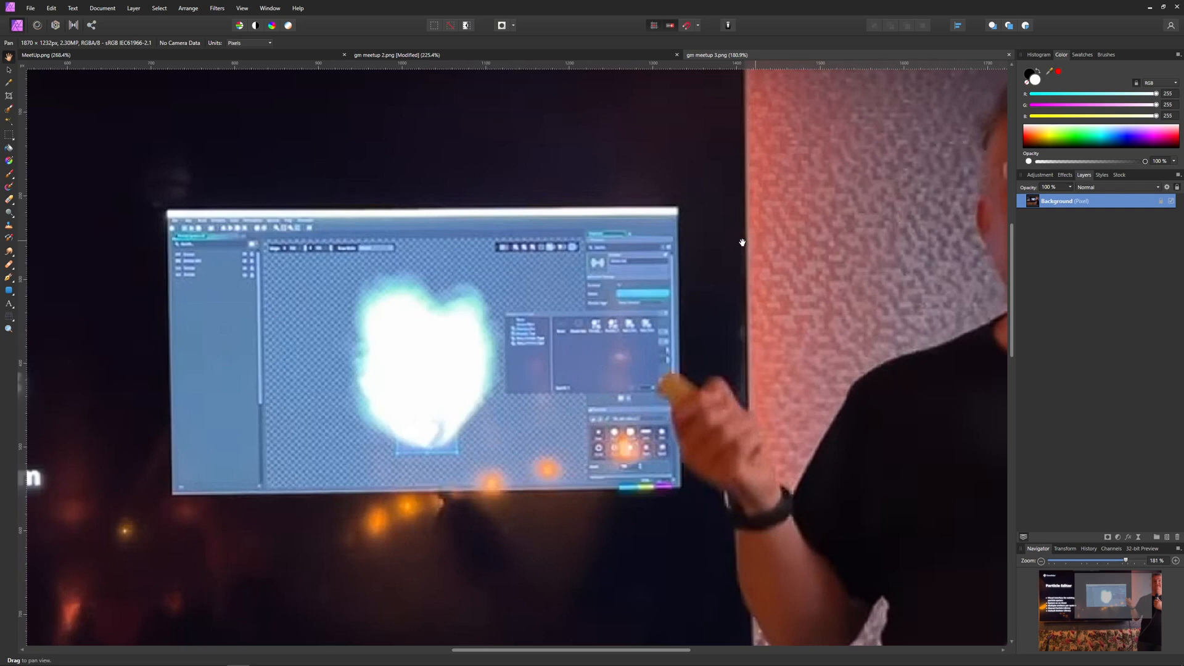
pyautogui.moveTo(579, 346)
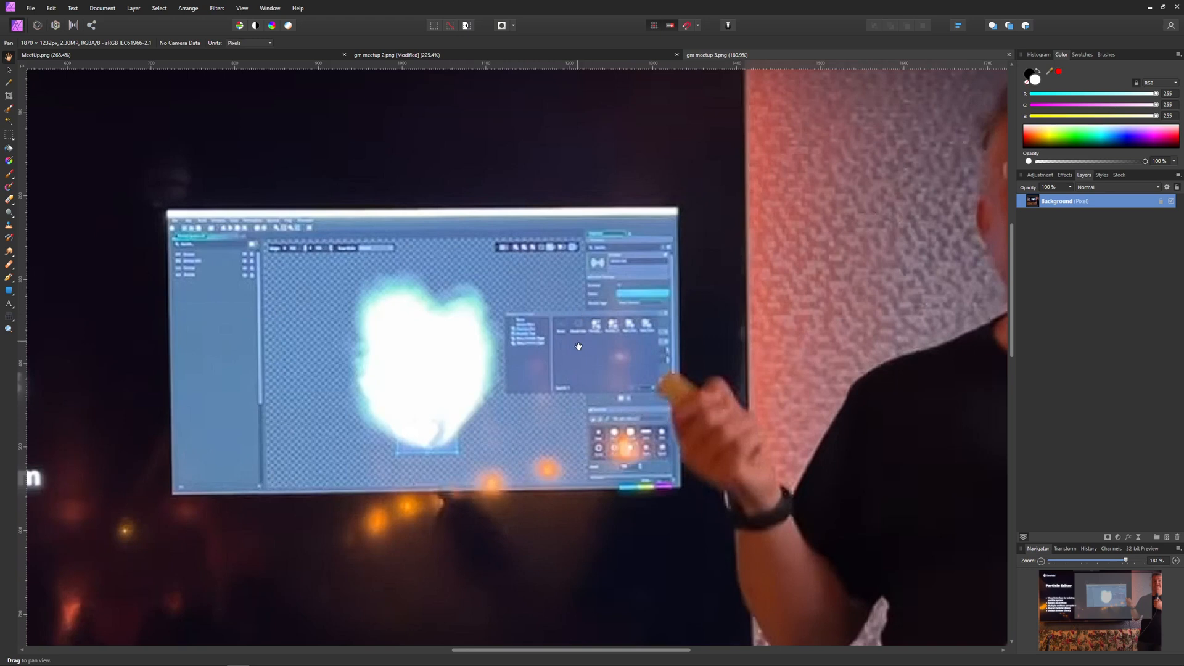
pyautogui.moveTo(582, 312)
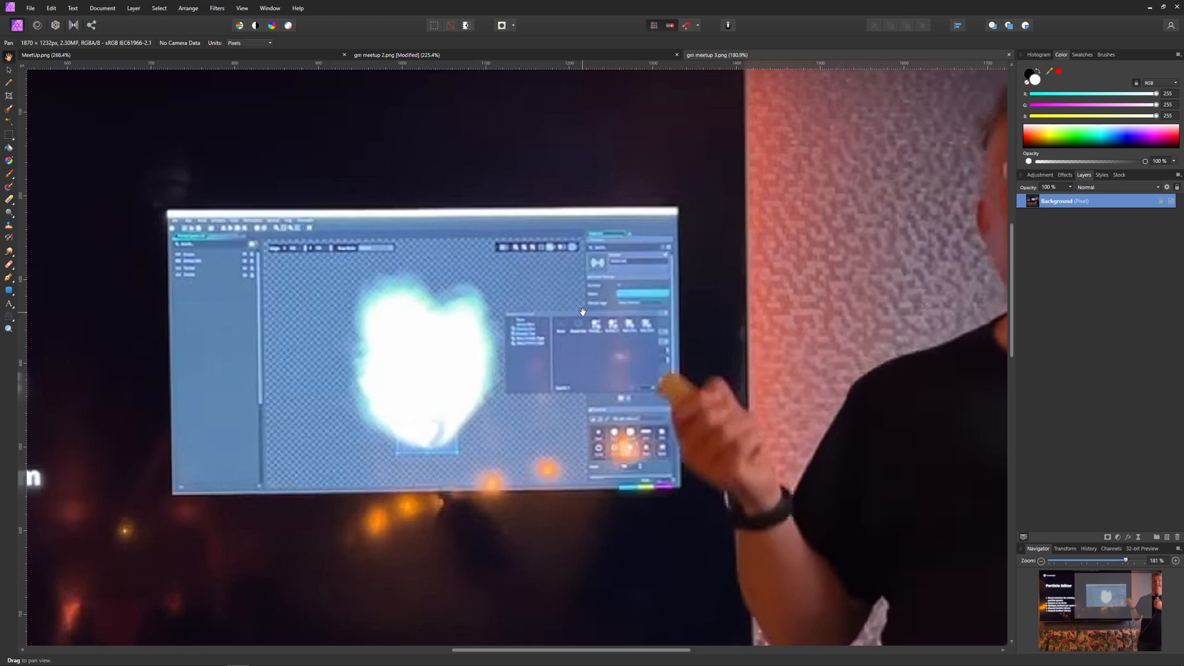
pyautogui.moveTo(425, 334)
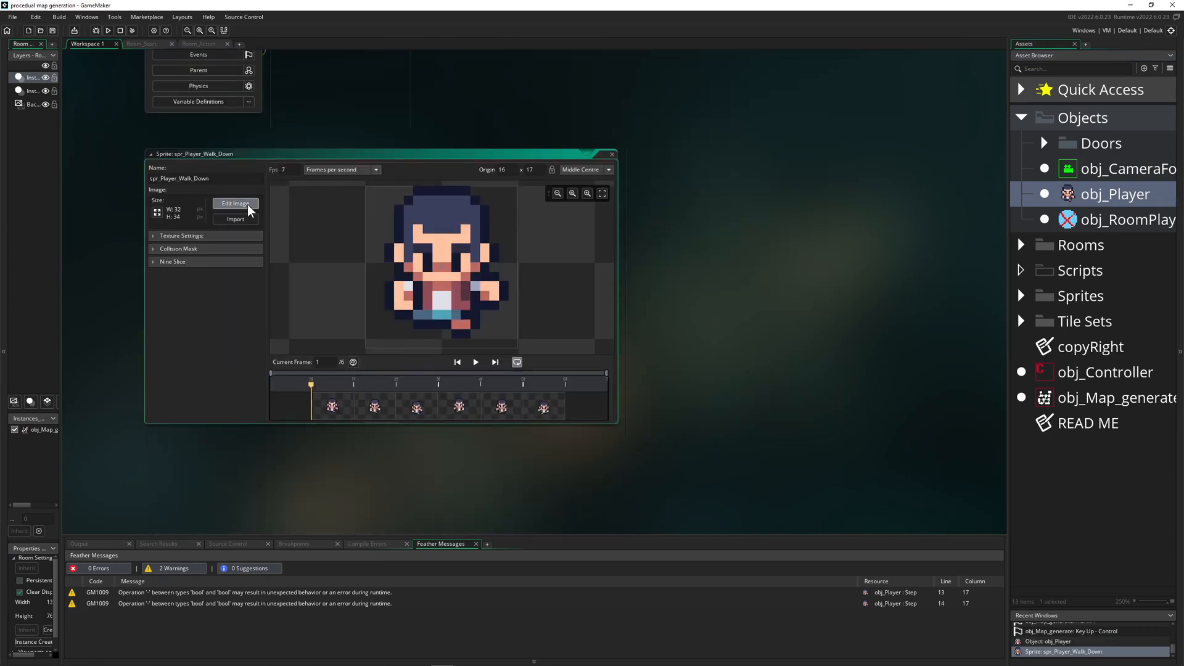
# Open spr_Player_Walk_Down in the image editor and show its layer options menu
pyautogui.click(235, 204)
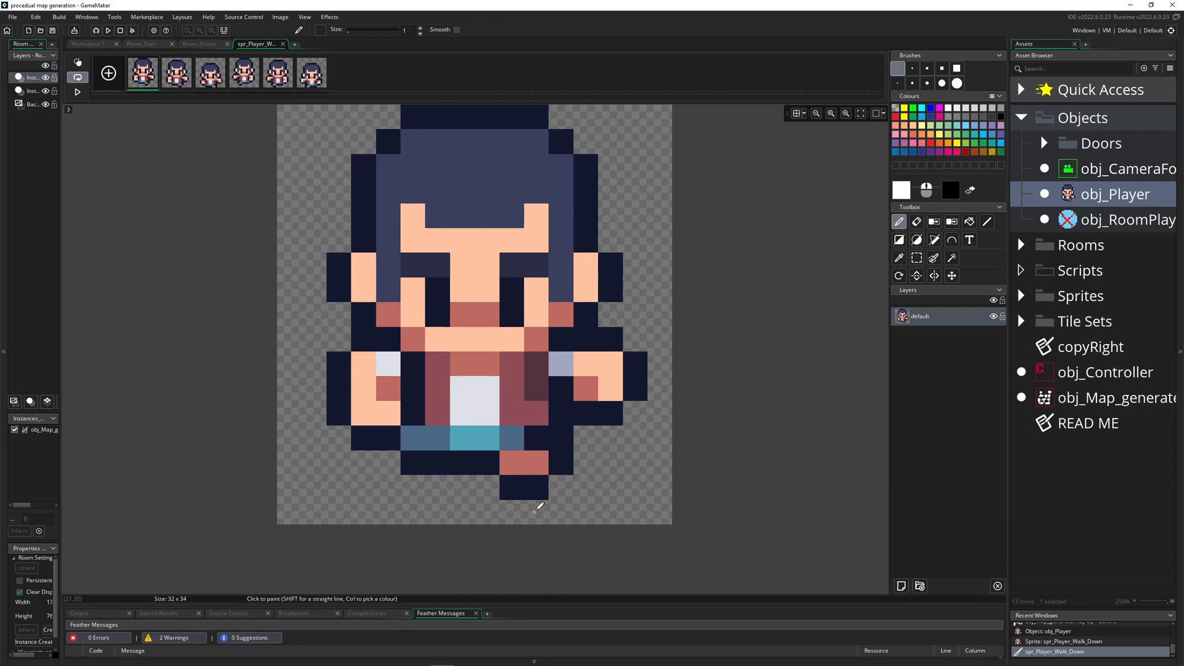
pyautogui.click(406, 296)
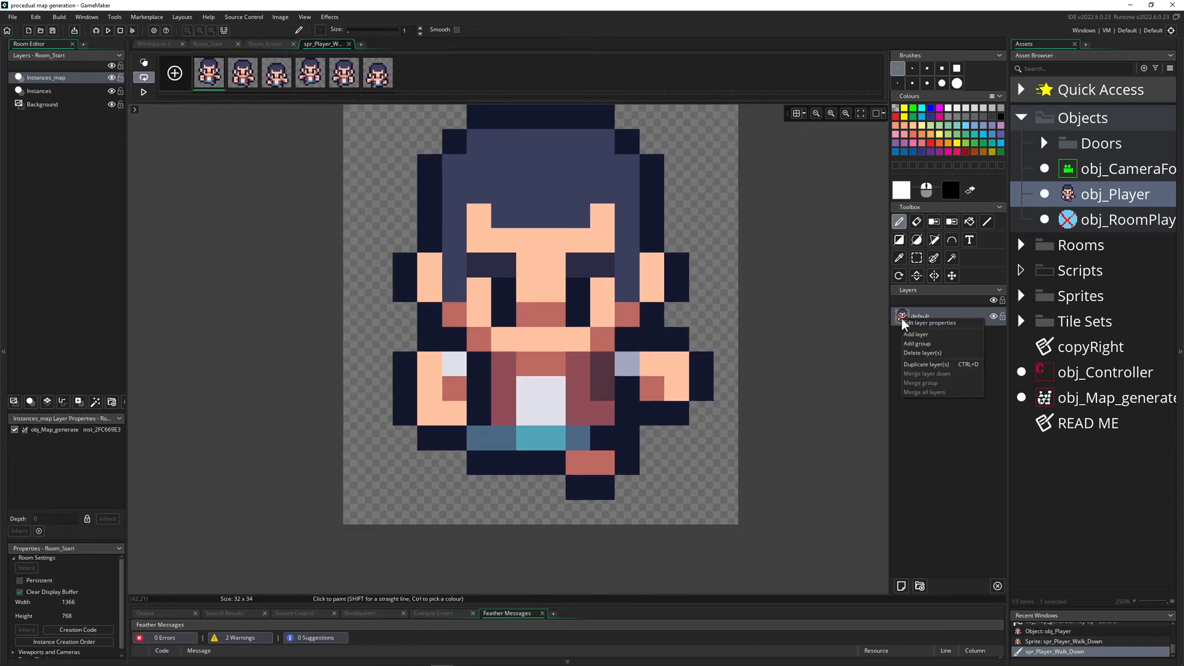
# Lower the default layer's opacity to about 42 in its layer properties so the sprite looks semi-transparent
pyautogui.click(930, 321)
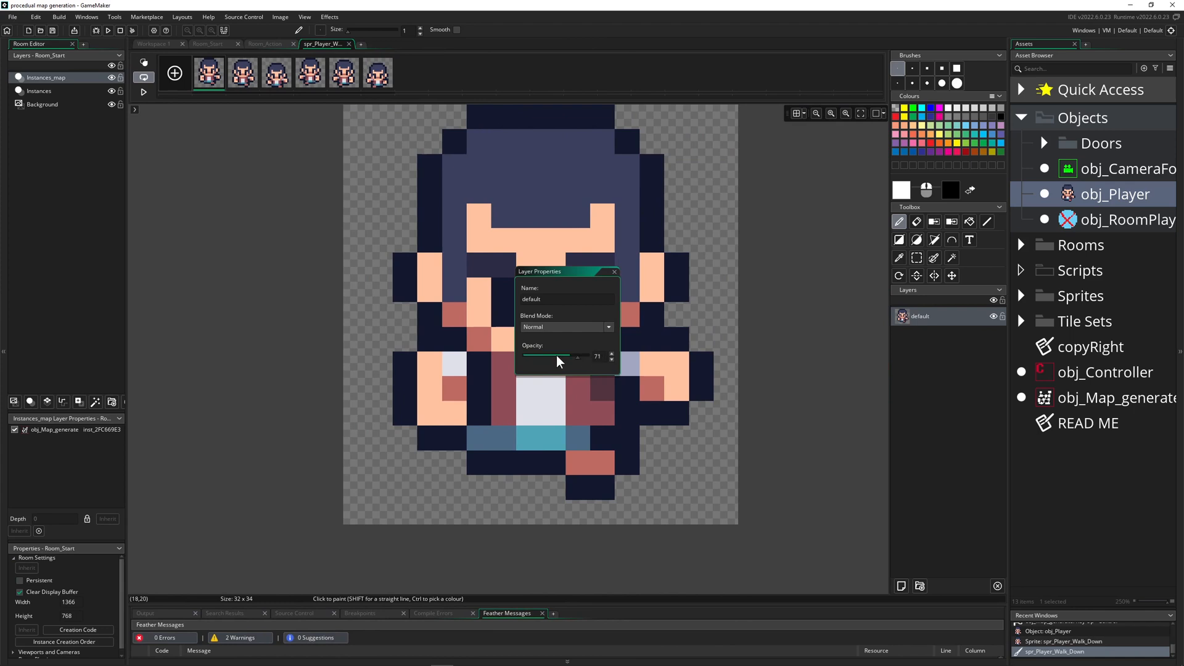
pyautogui.moveTo(579, 356); pyautogui.dragTo(565, 355)
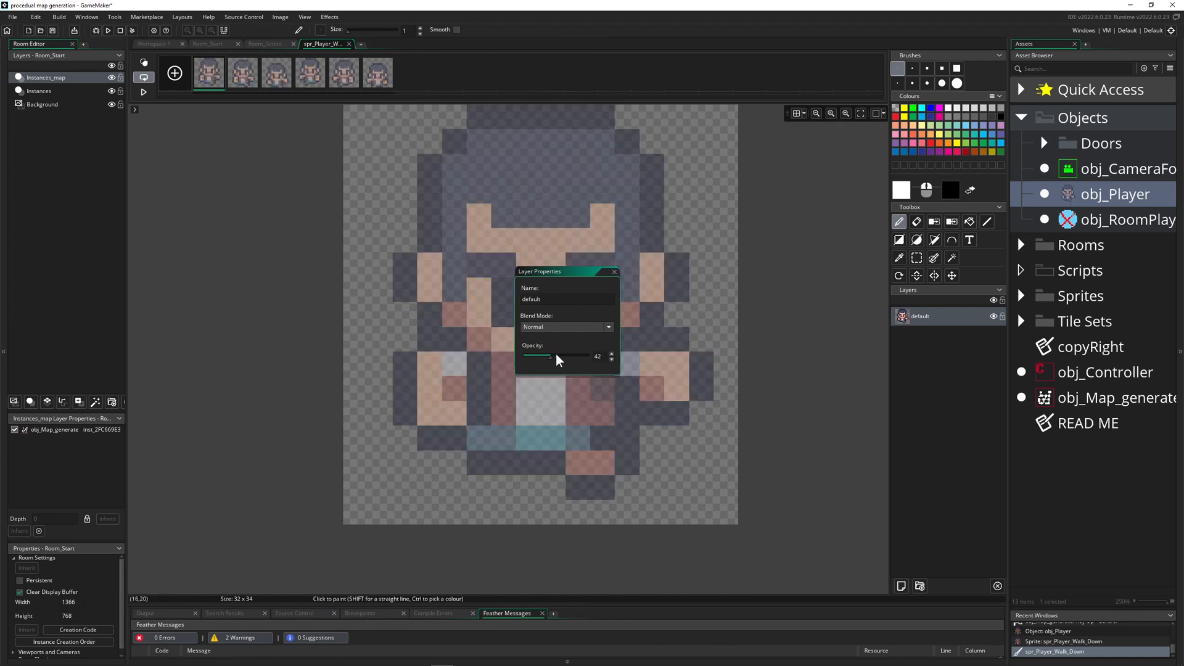
pyautogui.click(612, 271)
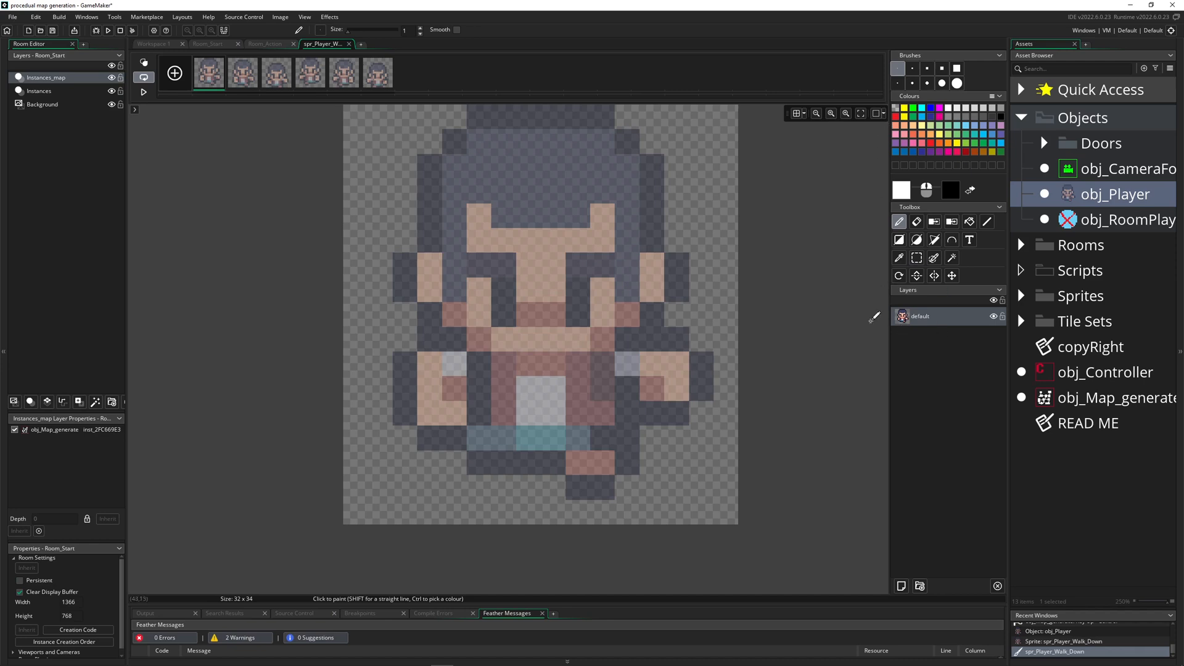
pyautogui.moveTo(612, 377)
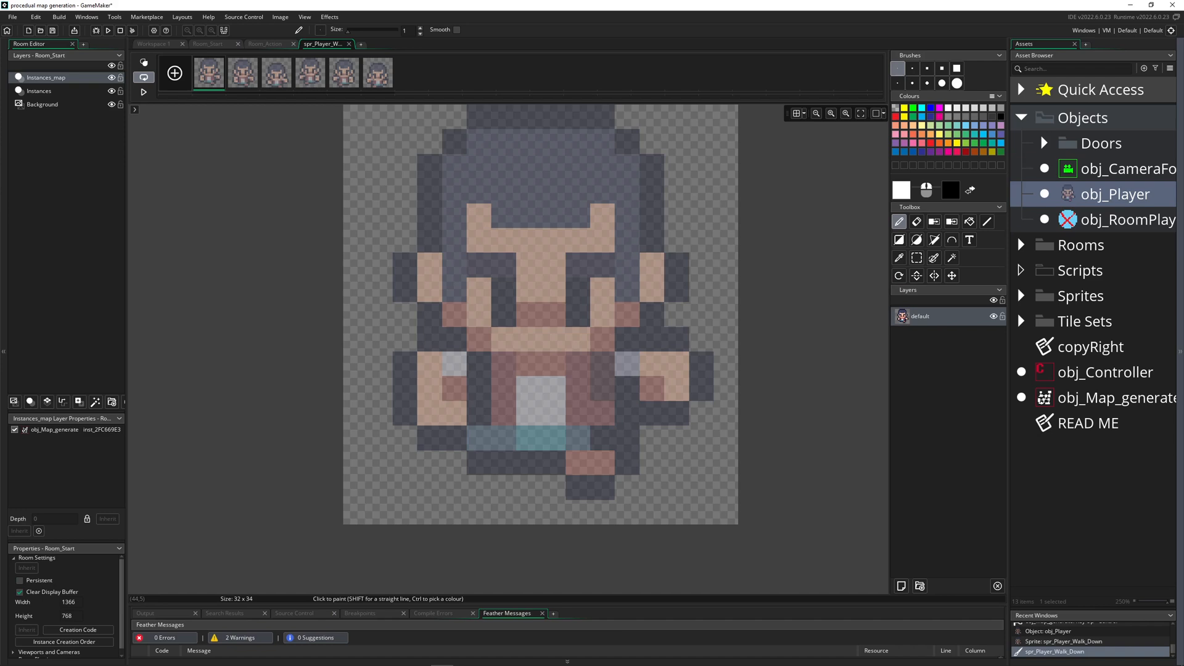
pyautogui.moveTo(295, 361)
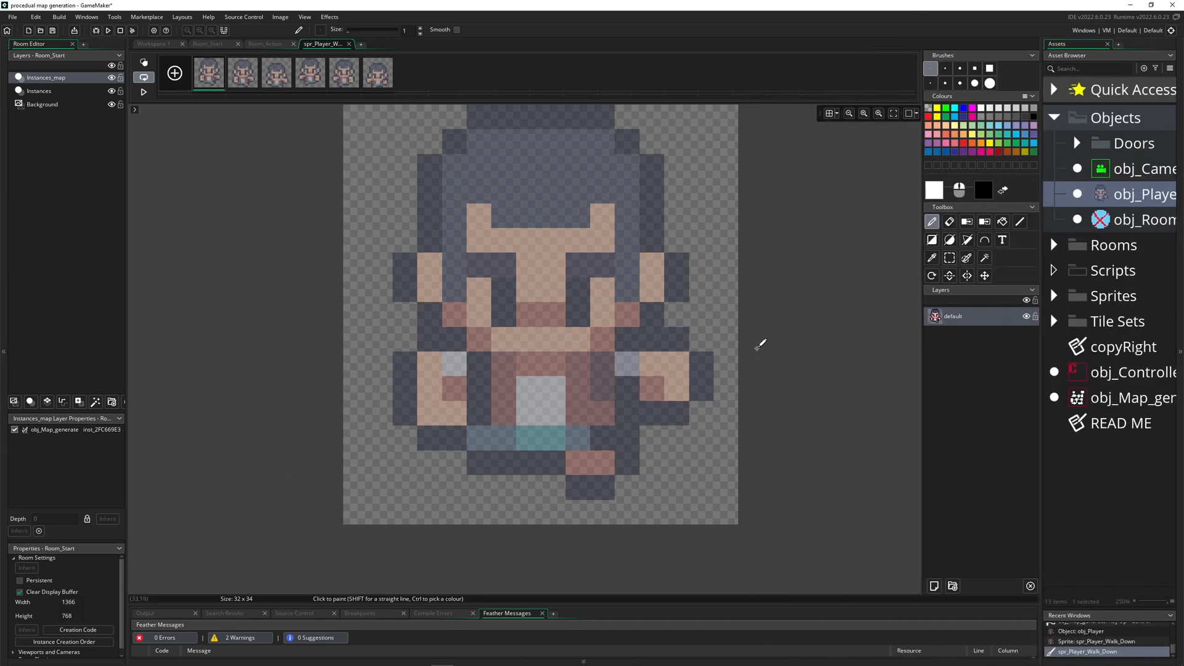
pyautogui.moveTo(747, 341)
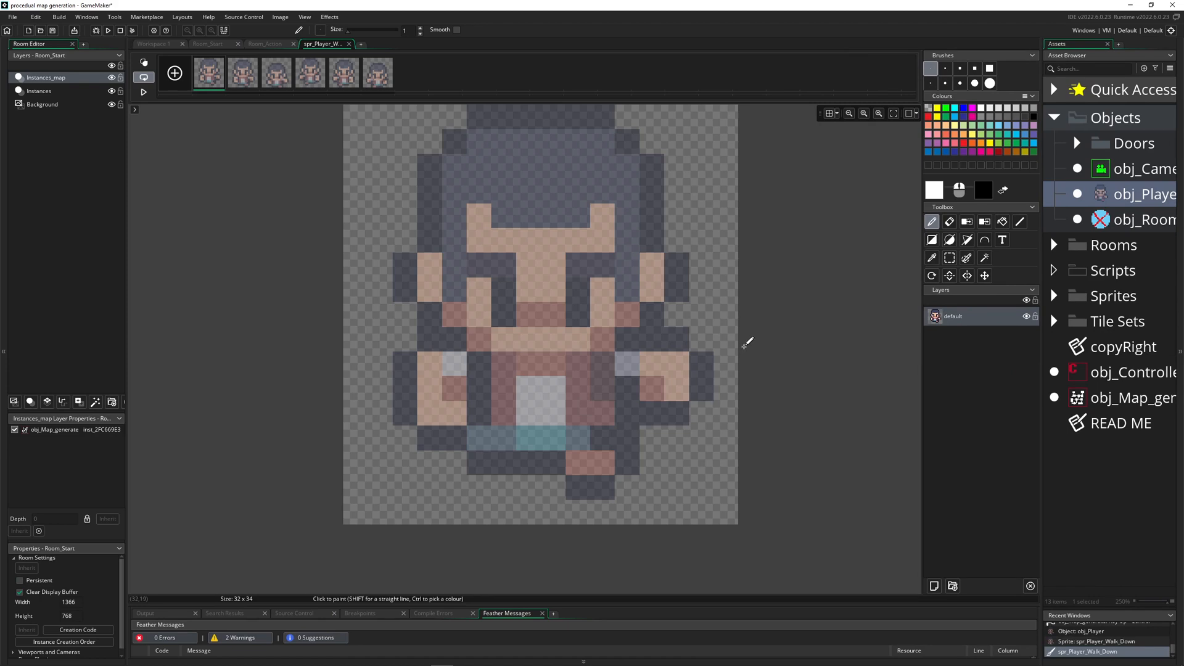
pyautogui.moveTo(748, 341)
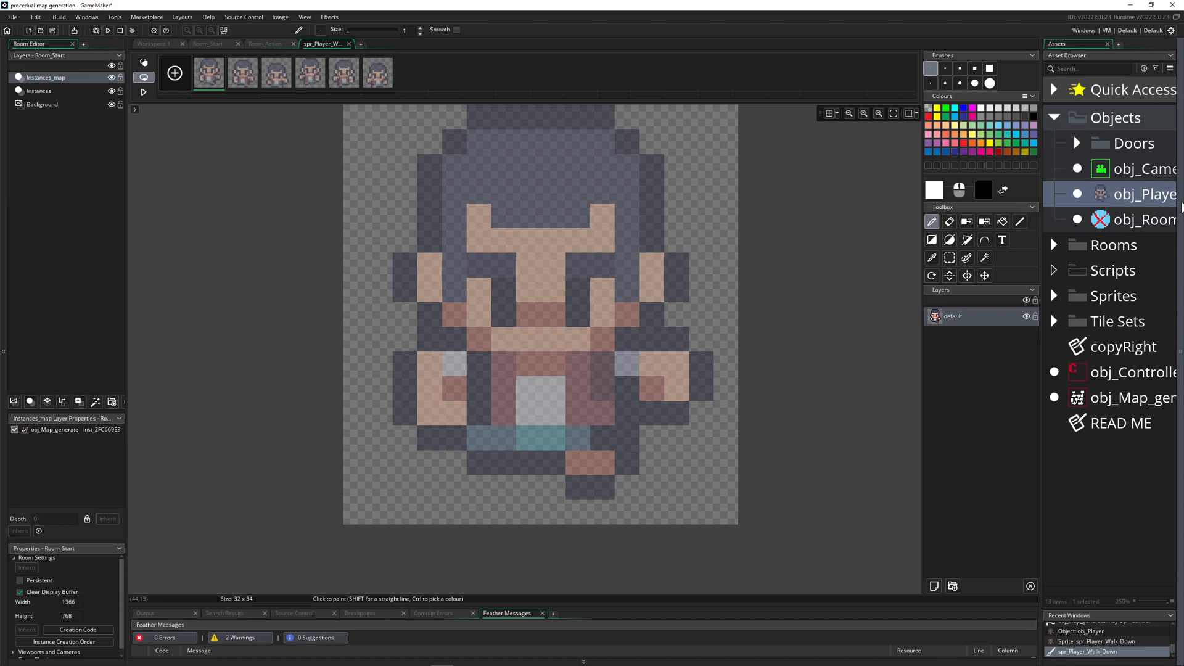
pyautogui.moveTo(1096, 410)
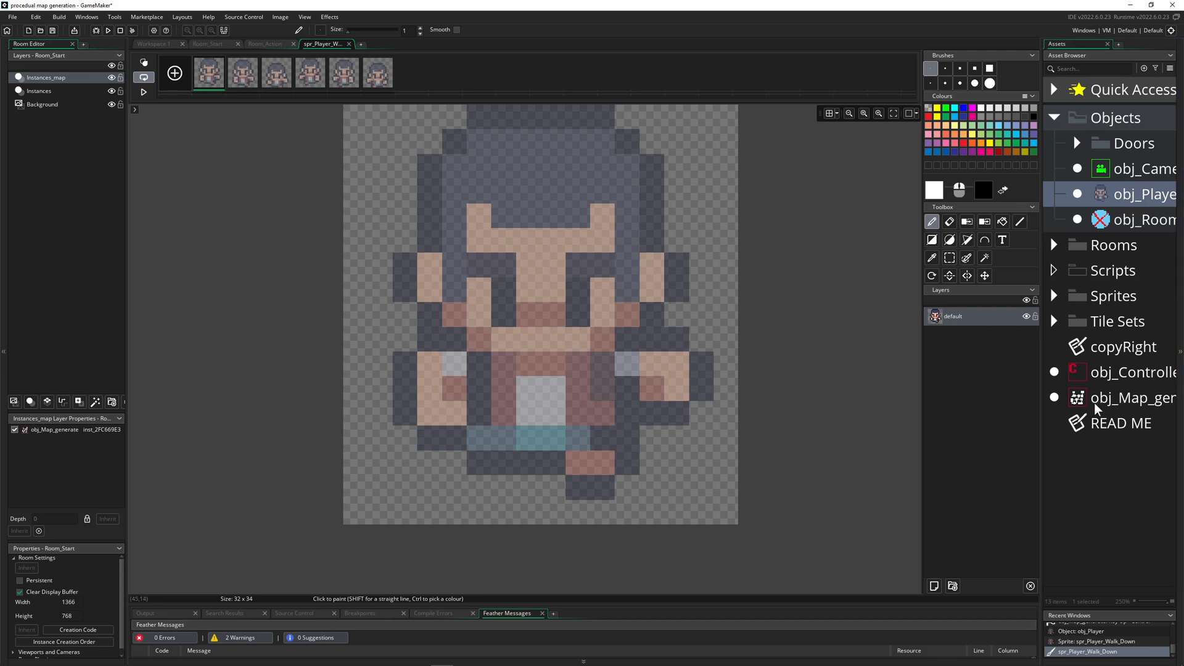
pyautogui.moveTo(1070, 454)
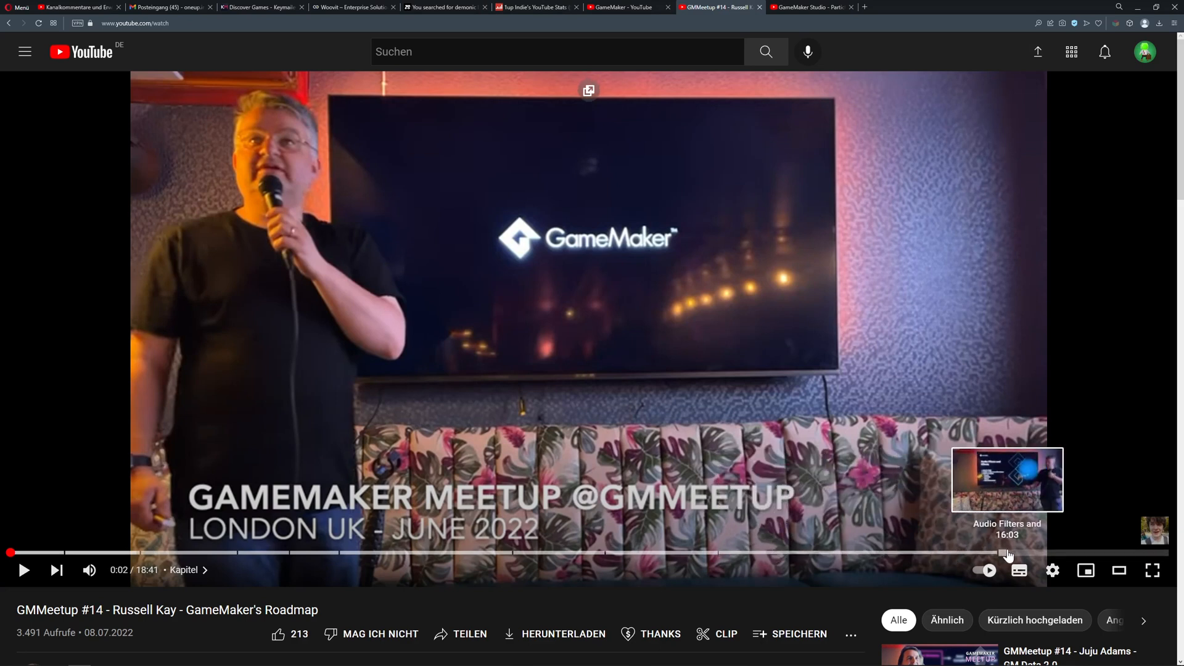
pyautogui.moveTo(1000, 558)
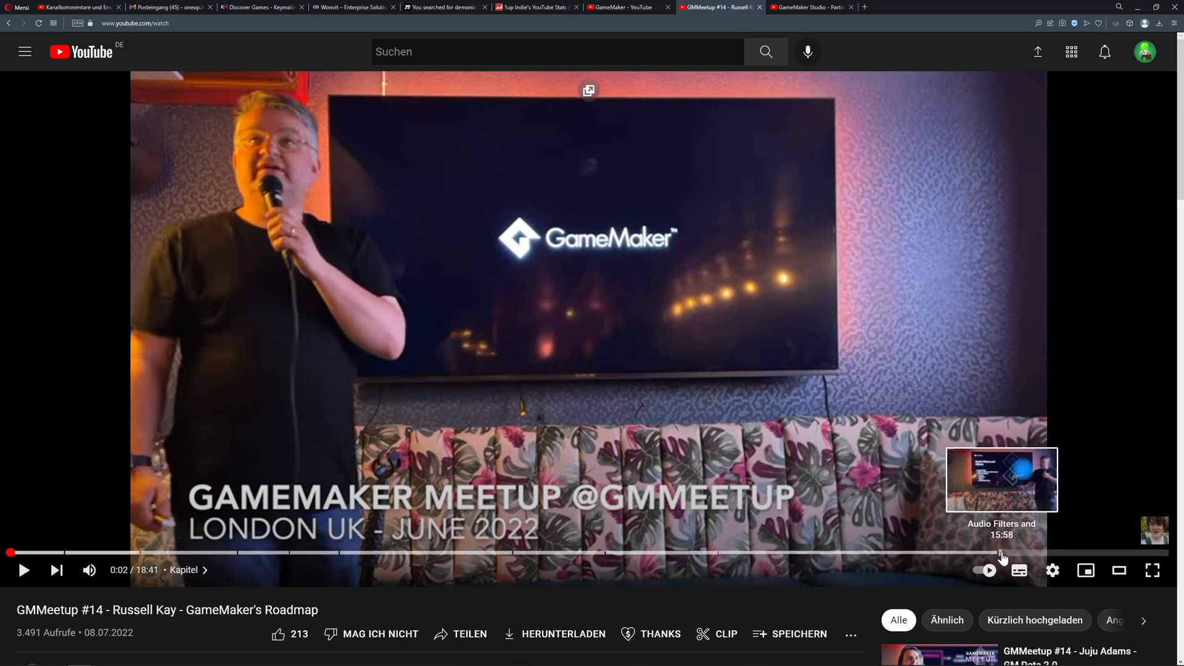
pyautogui.moveTo(508, 277)
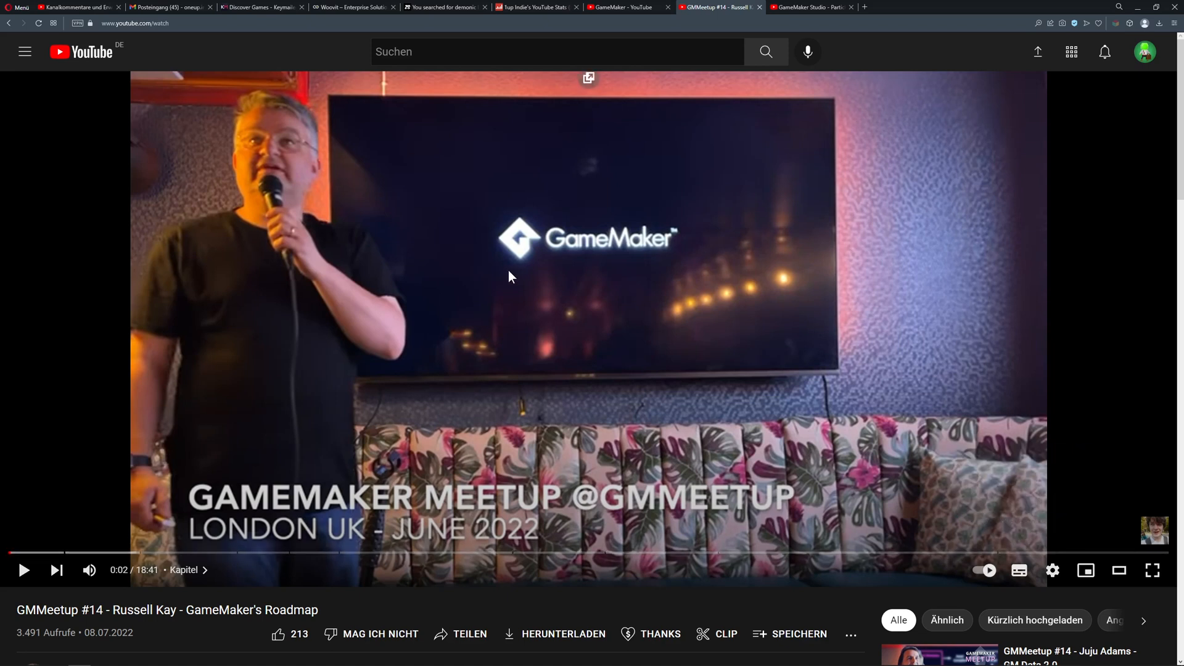